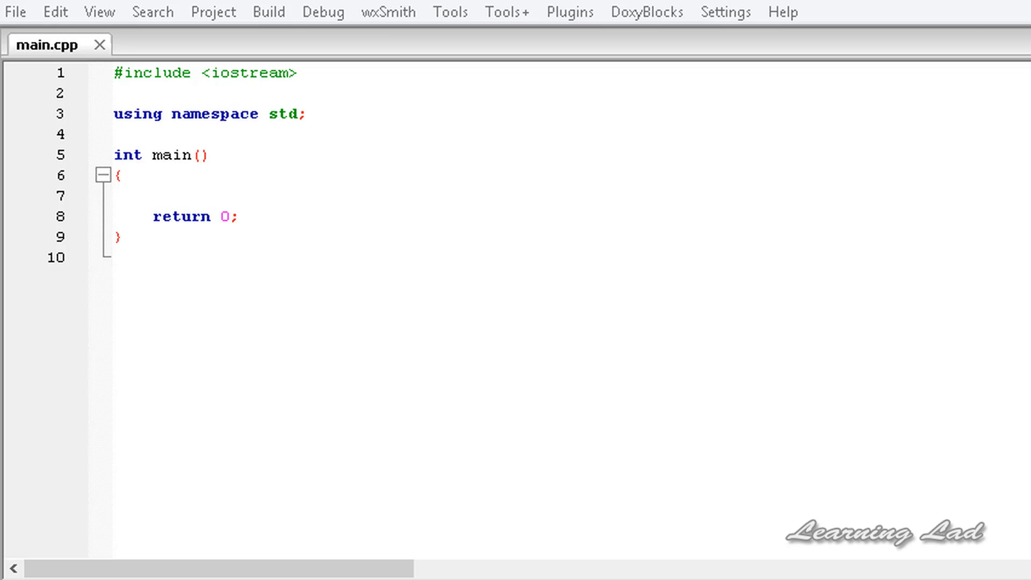
# Add a blank line inside main above return 0 and place the cursor on it.
pyautogui.click(114, 256)
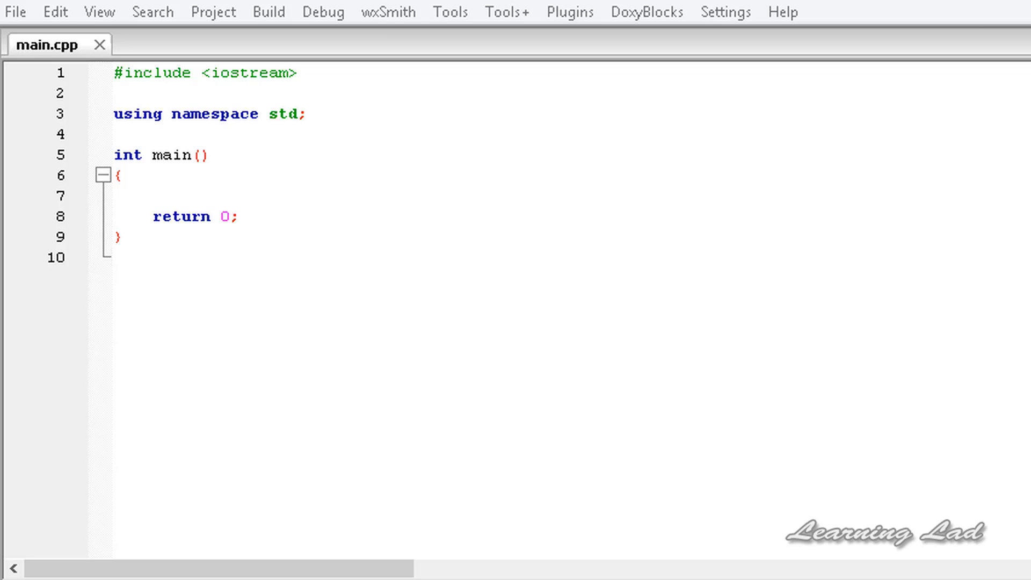
pyautogui.click(115, 257)
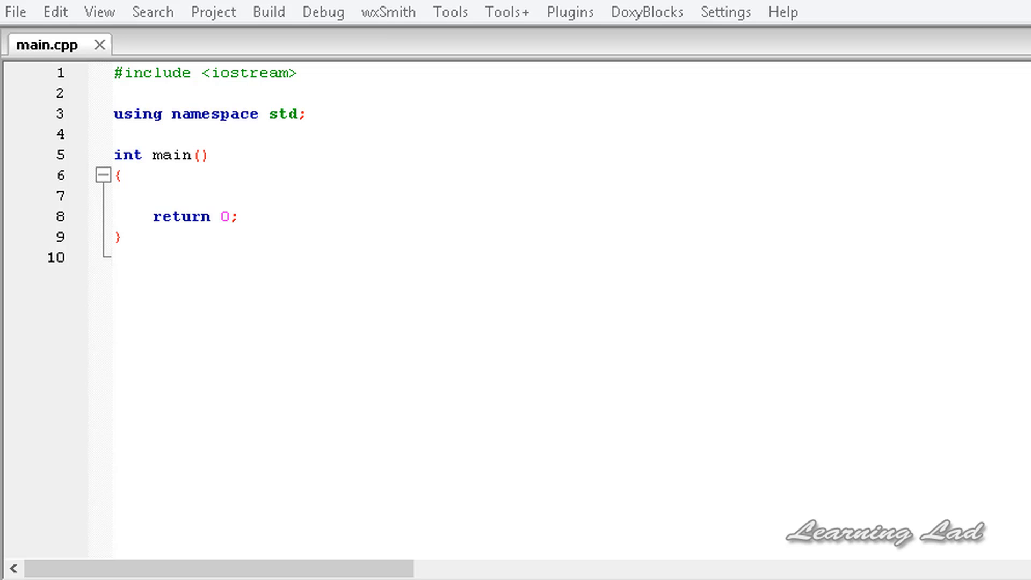
pyautogui.moveTo(359, 125)
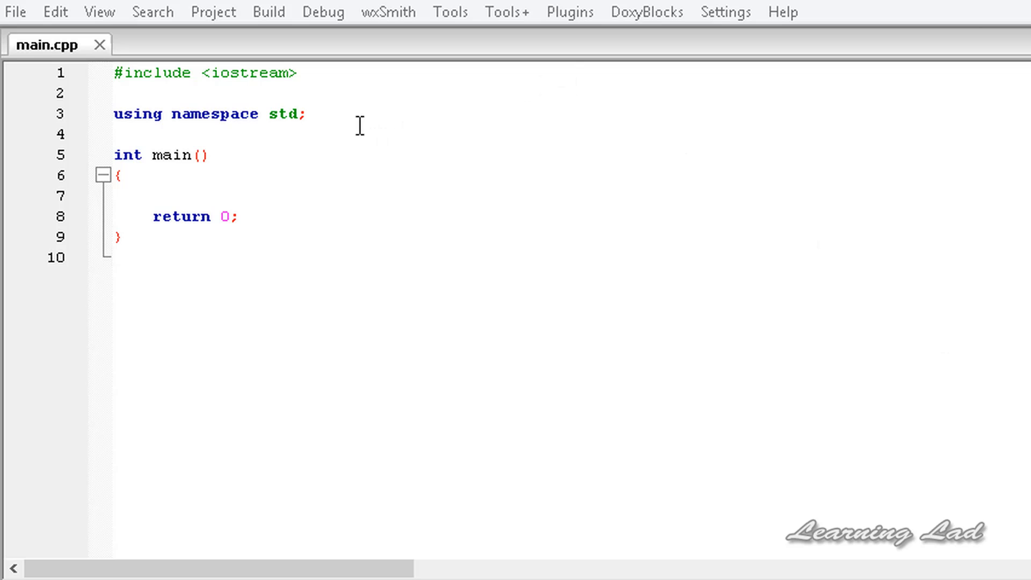
pyautogui.click(118, 175)
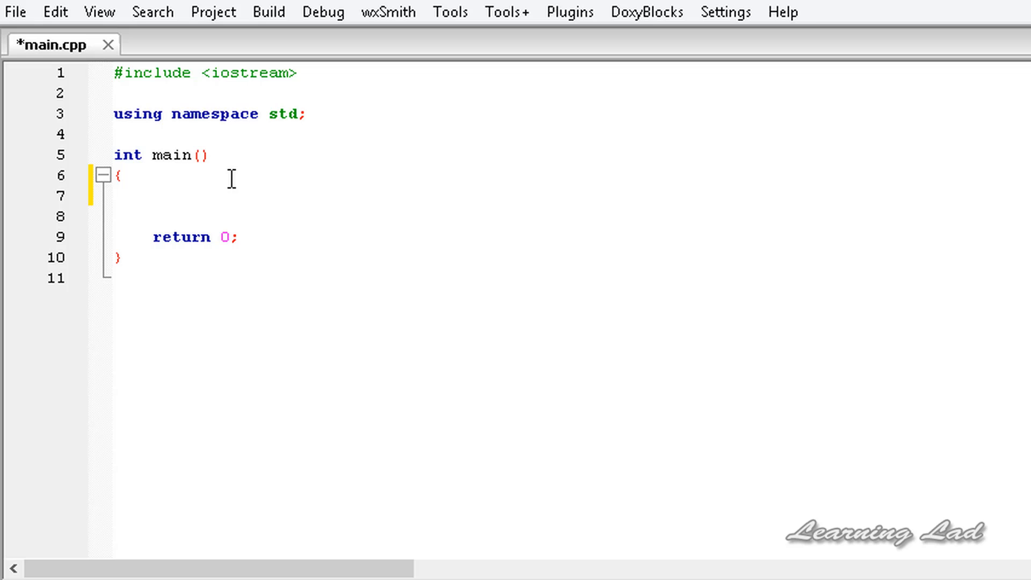
pyautogui.click(151, 195)
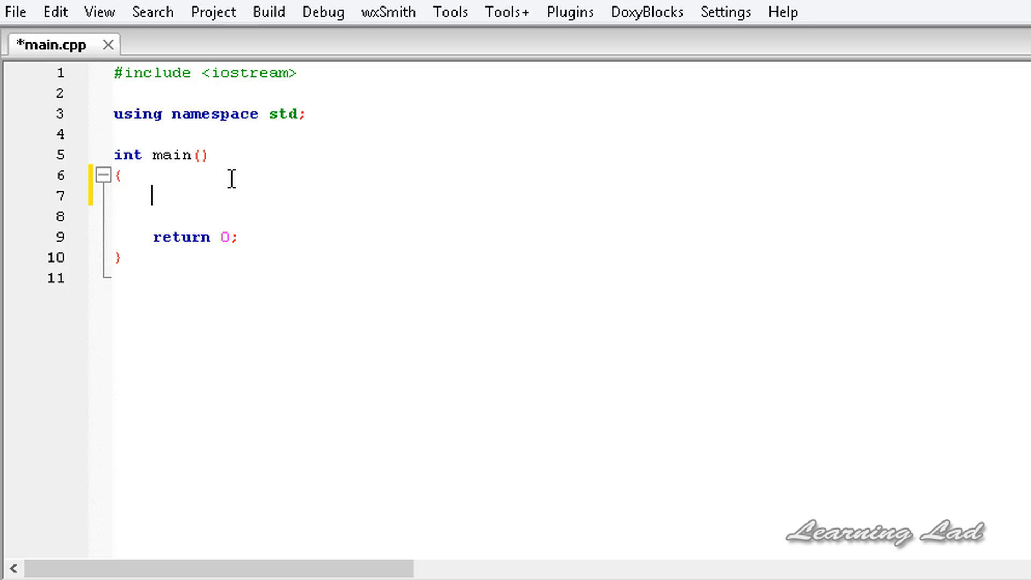
# Declare int pi = 3.142; at the top of main.
pyautogui.write('i')
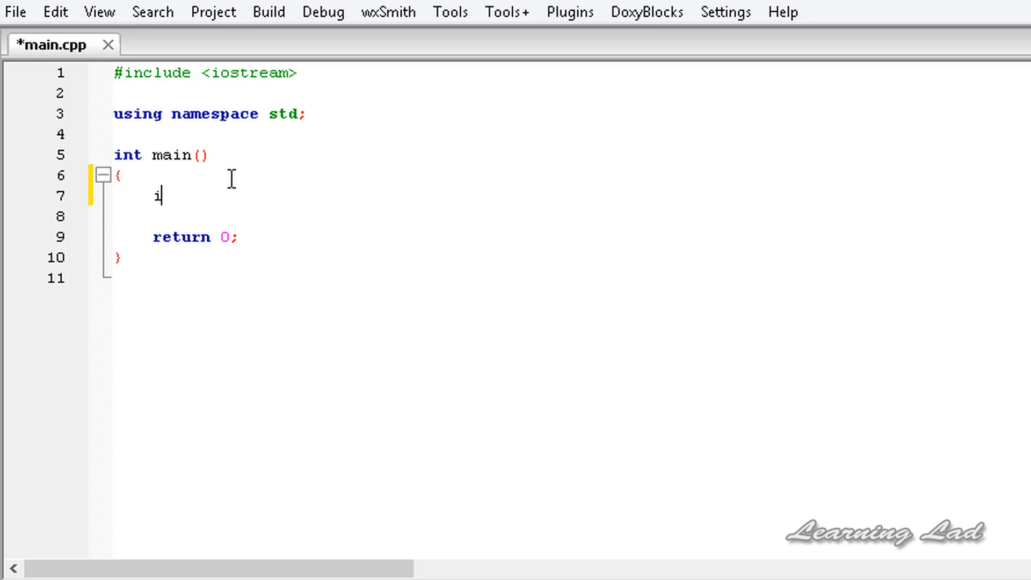
pyautogui.write('nt co')
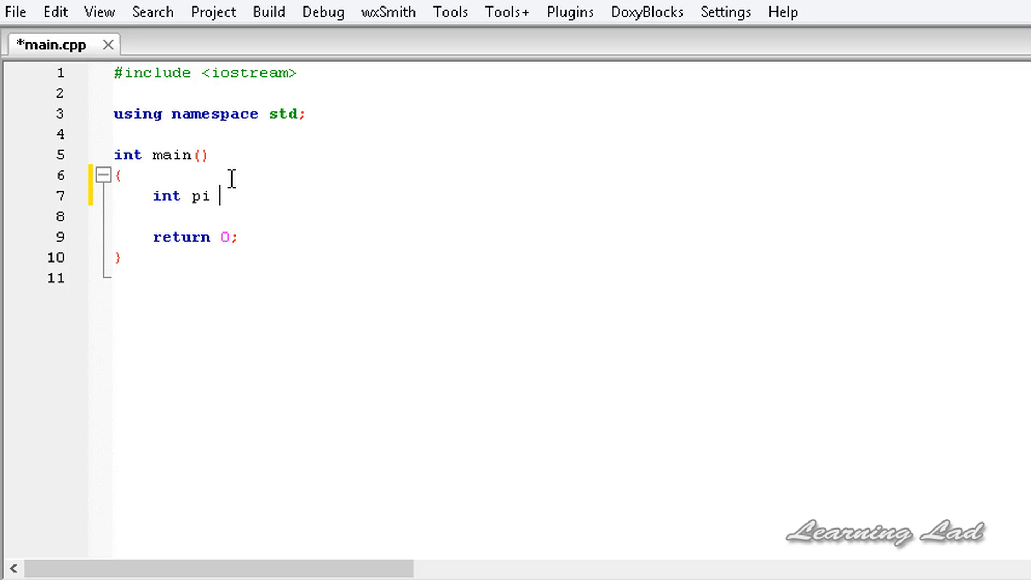
pyautogui.write('= 3')
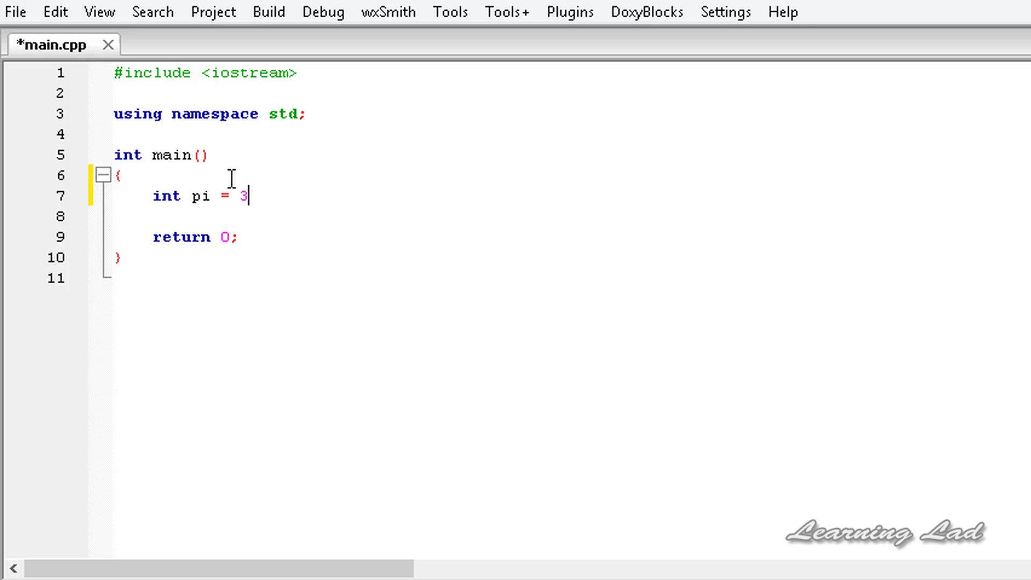
pyautogui.write('.142;')
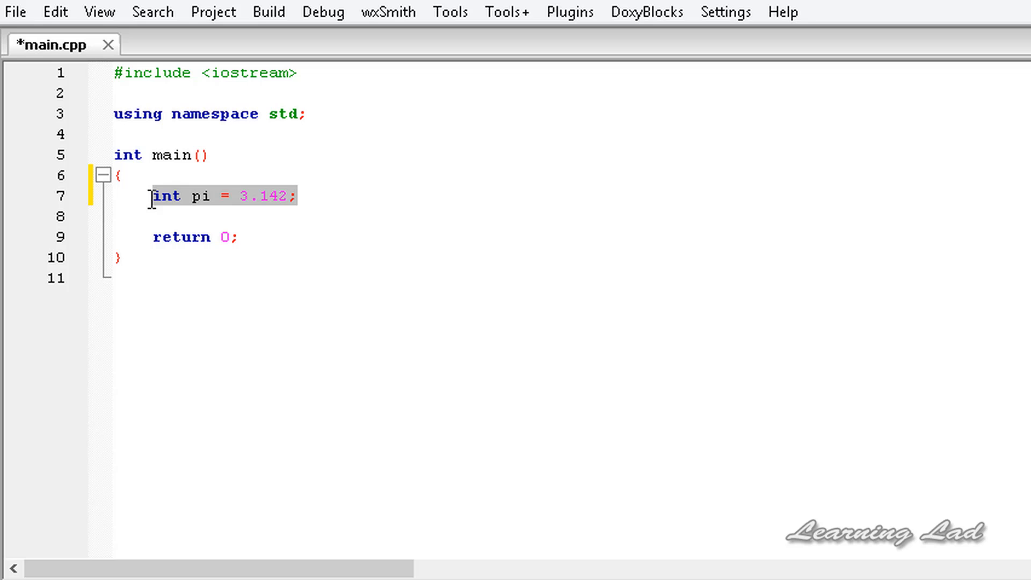
# Prefix the pi declaration with const and start a new line below it.
pyautogui.click(288, 196)
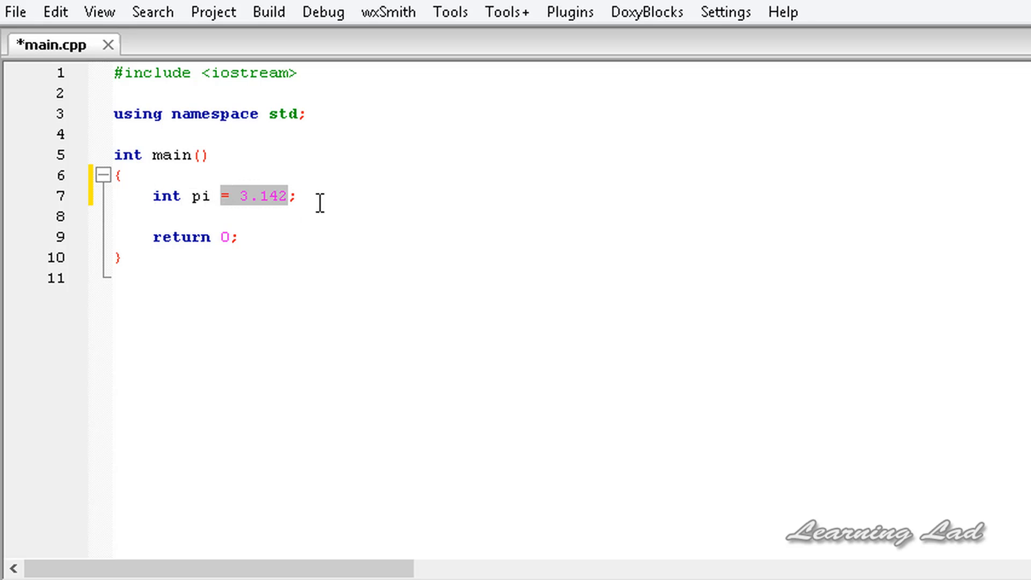
pyautogui.click(292, 156)
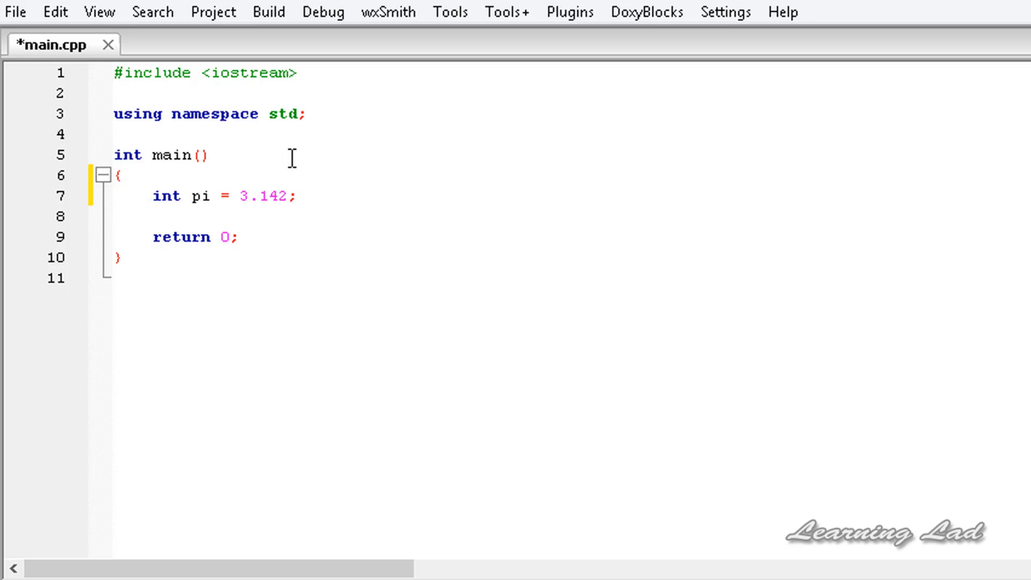
pyautogui.moveTo(222, 200)
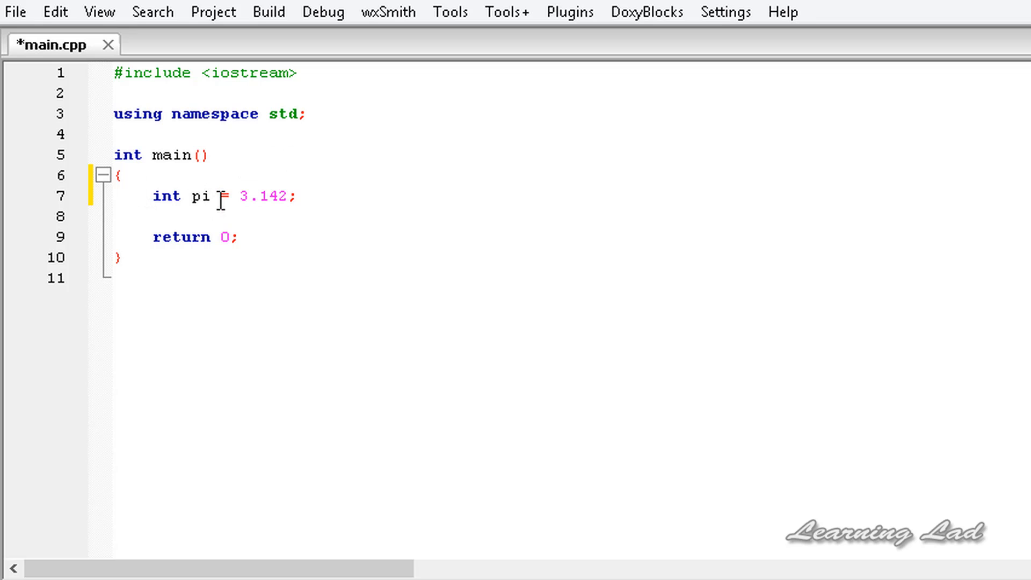
pyautogui.write('co')
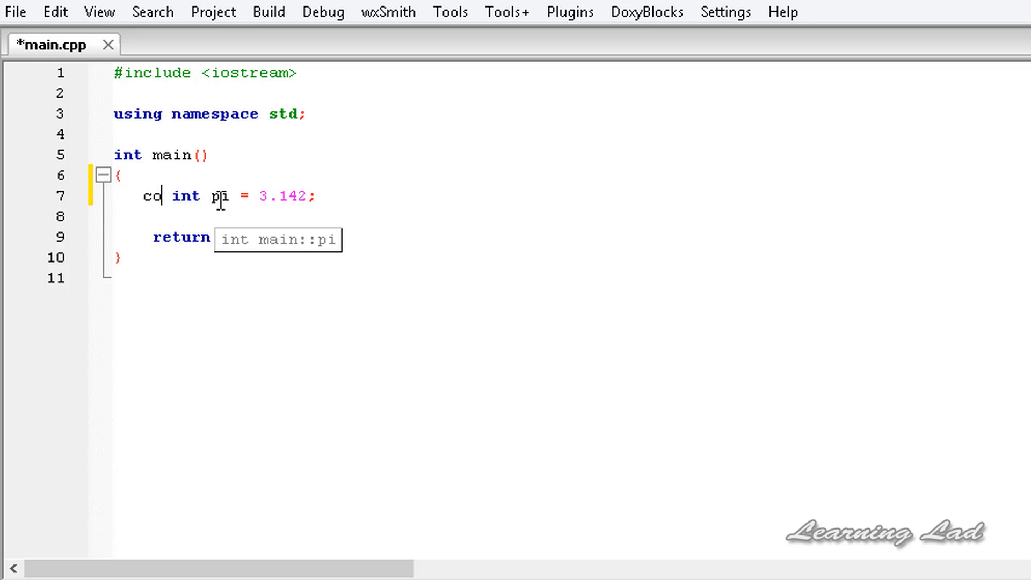
pyautogui.write('nst')
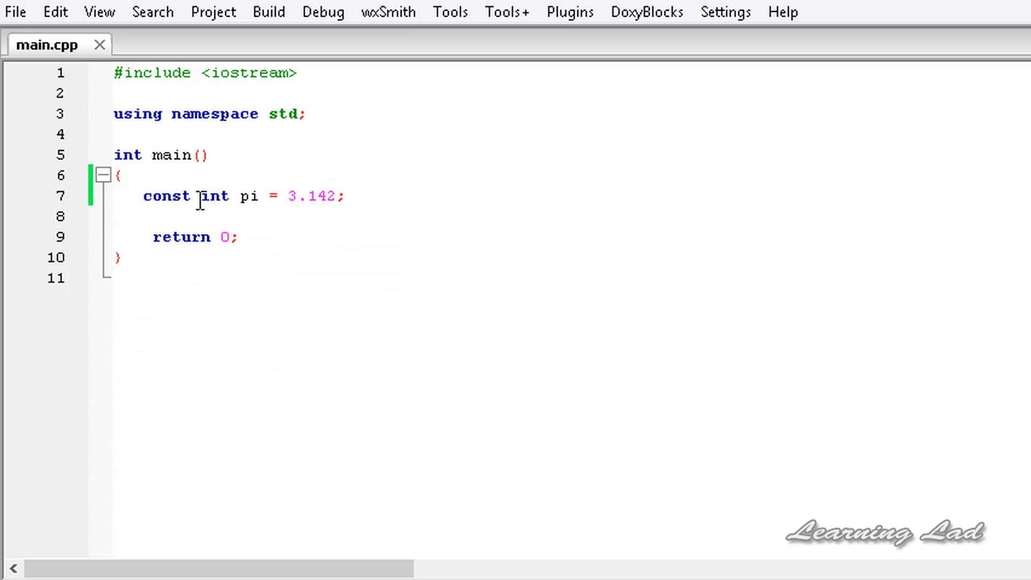
pyautogui.click(344, 195)
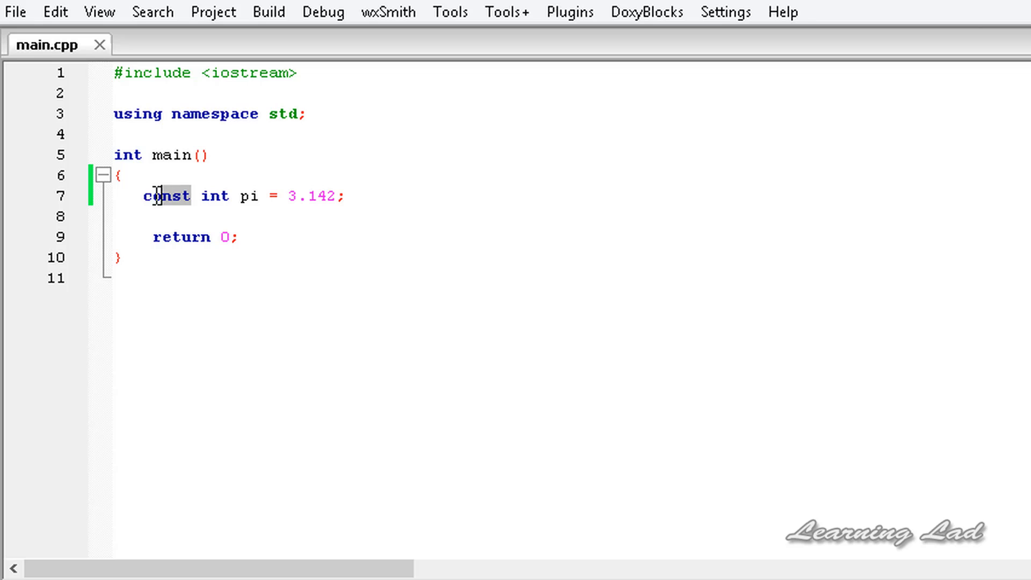
pyautogui.doubleClick(166, 195)
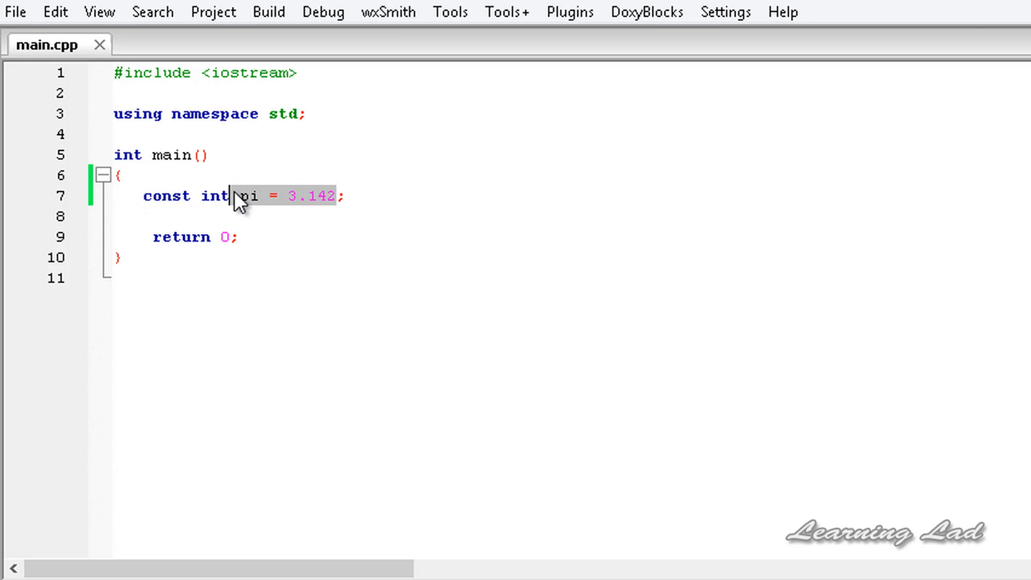
pyautogui.moveTo(364, 199)
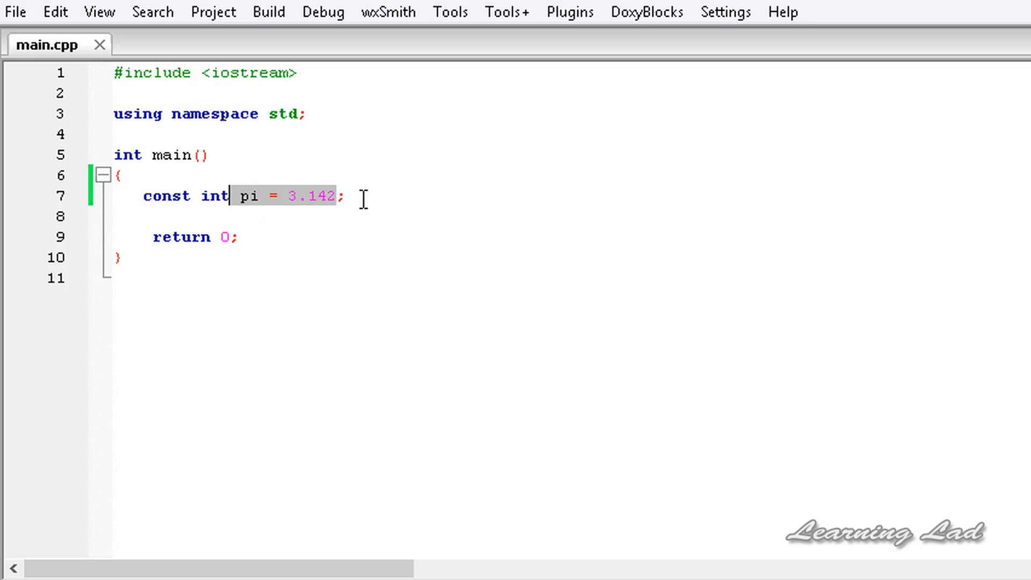
pyautogui.press('Return')
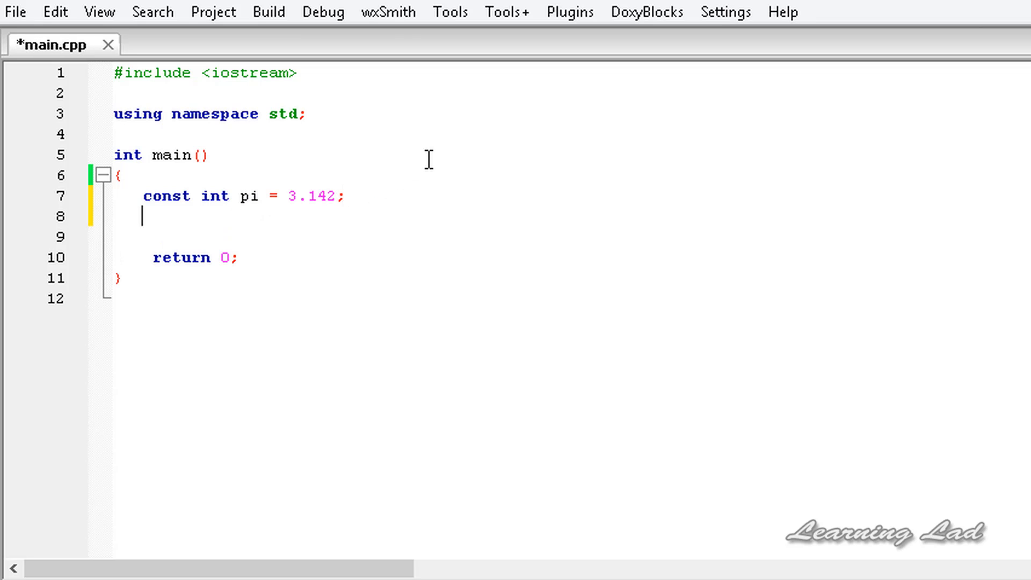
# Assign pi = 1.2; and build to show the read-only variable error.
pyautogui.write('pi')
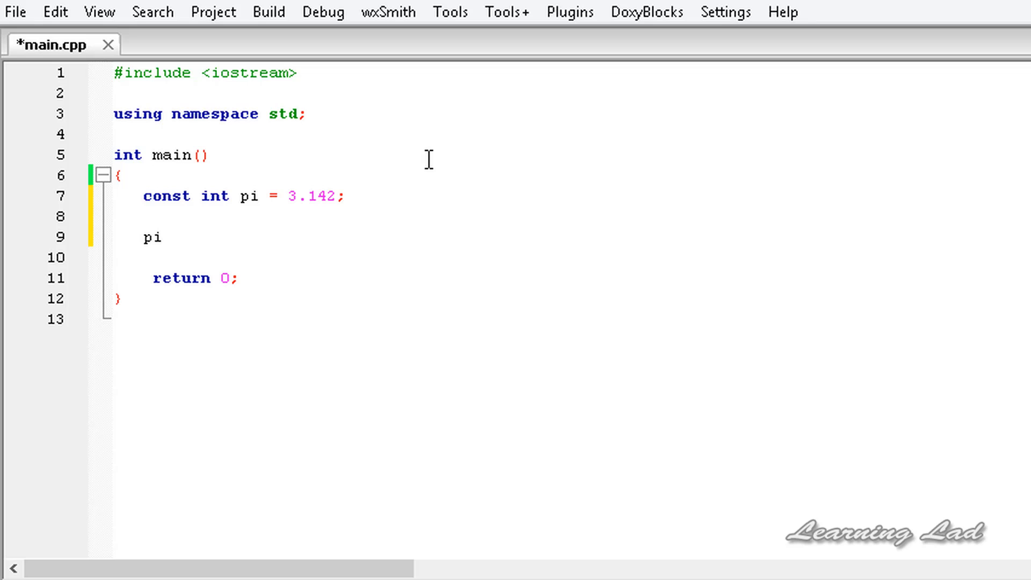
pyautogui.write('=')
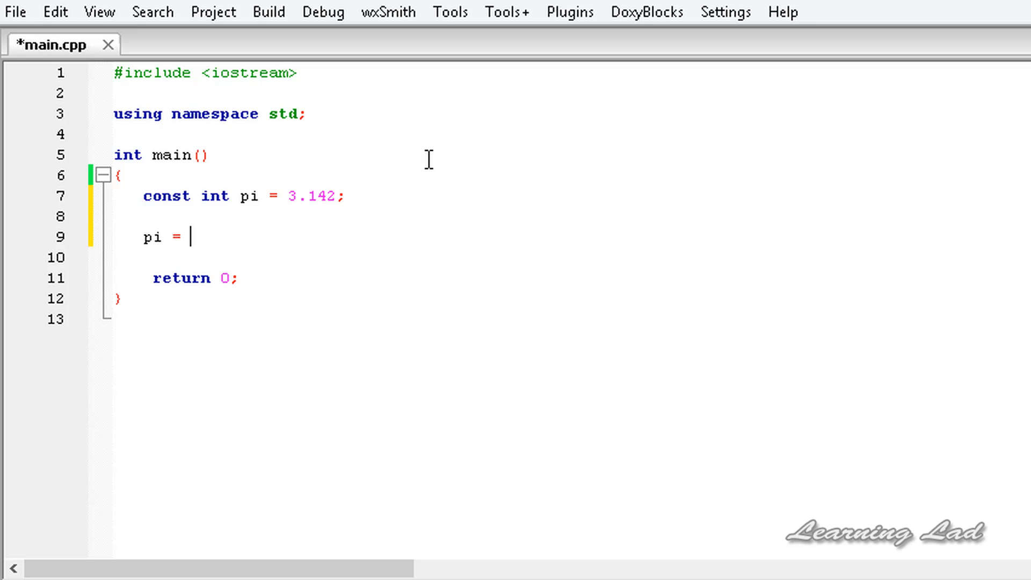
pyautogui.write('1.2;')
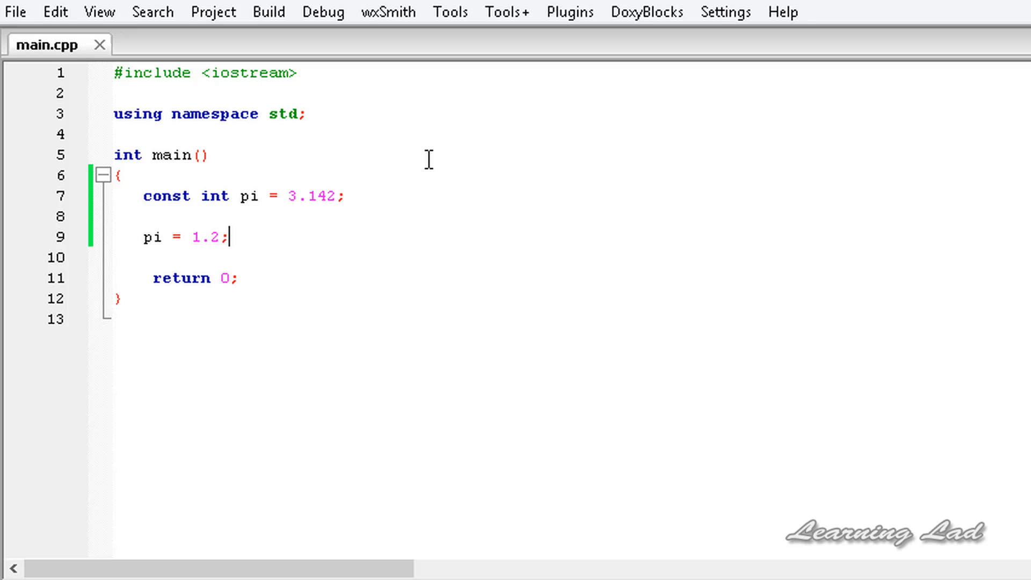
pyautogui.click(268, 12)
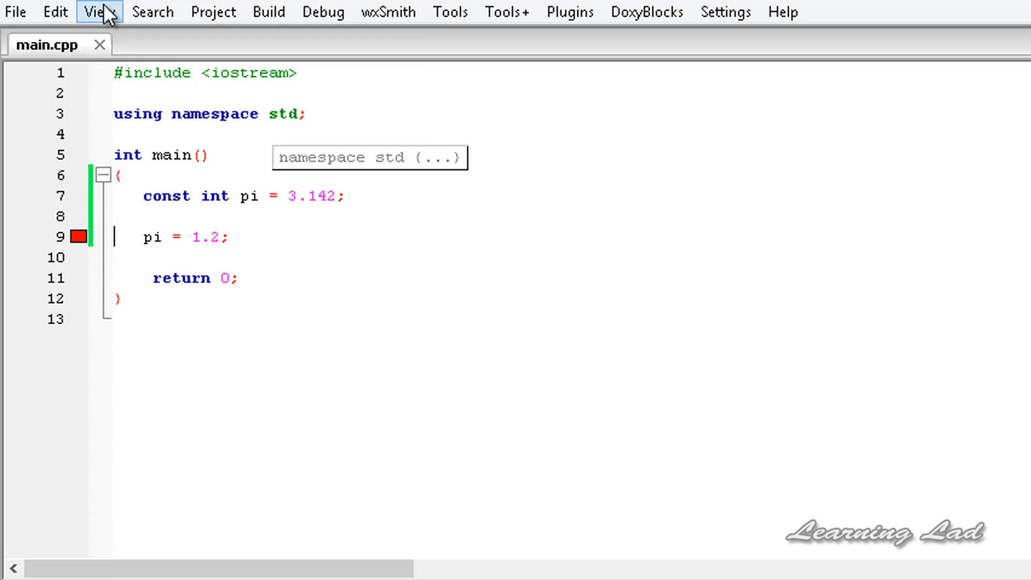
pyautogui.click(266, 11)
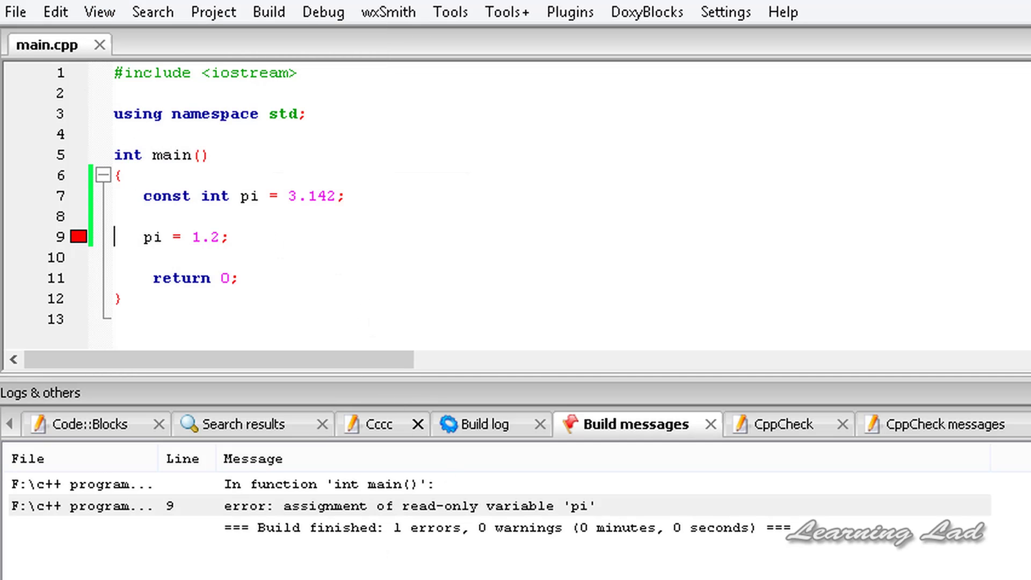
pyautogui.moveTo(558, 532)
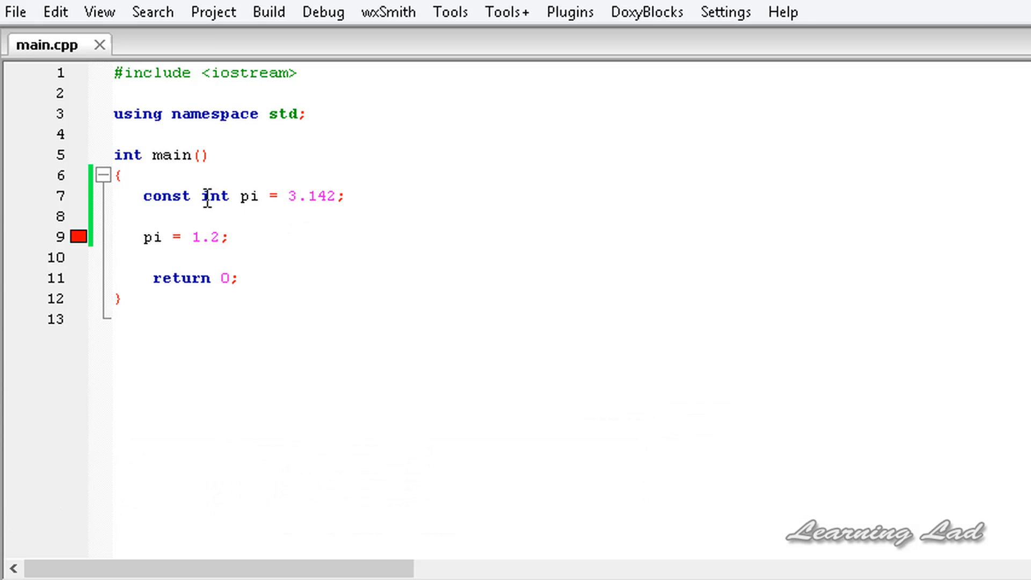
pyautogui.doubleClick(164, 195)
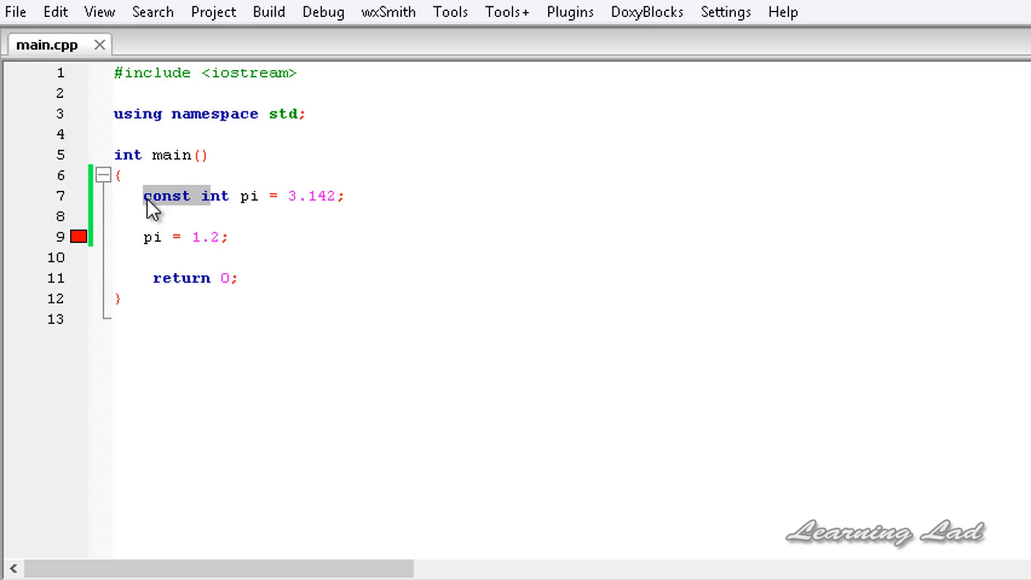
pyautogui.moveTo(278, 195)
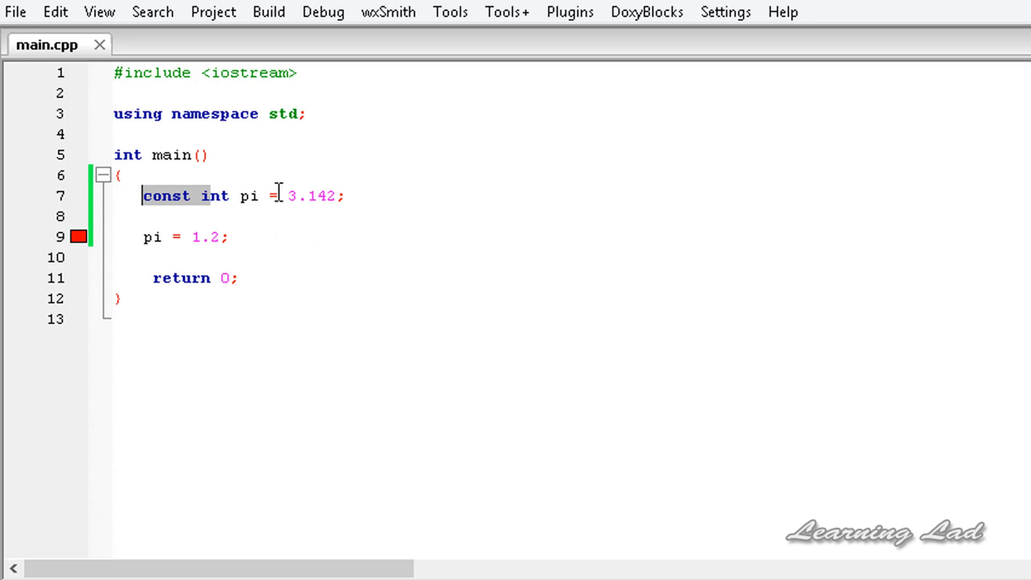
pyautogui.moveTo(212, 262)
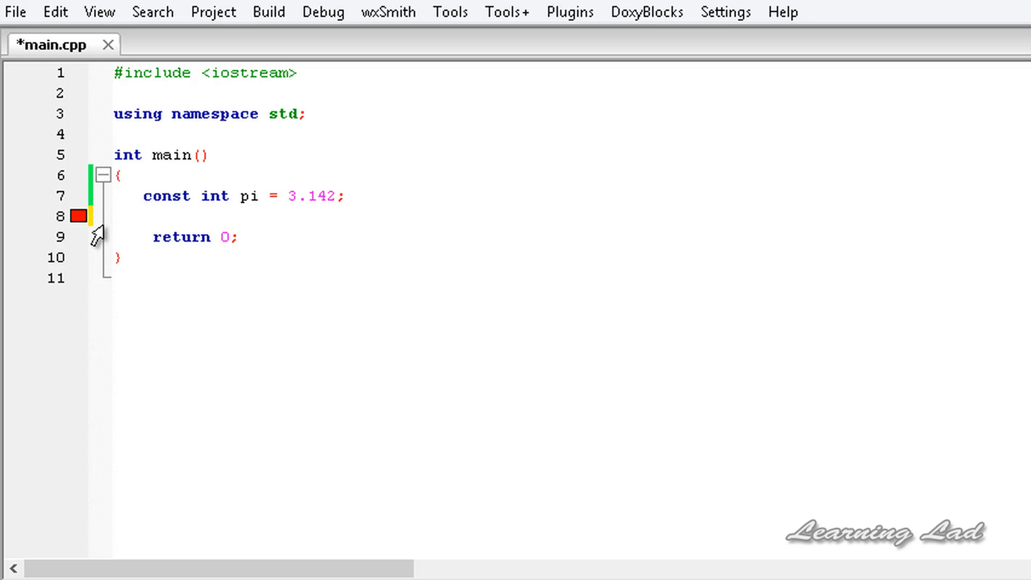
# Remove the pi lines from main and move below main's closing brace.
pyautogui.click(115, 216)
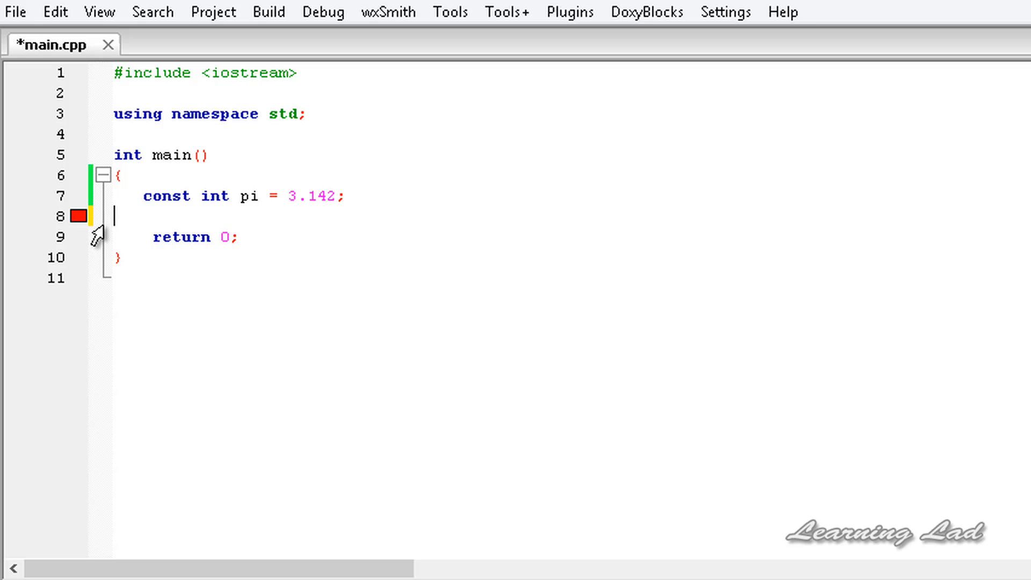
pyautogui.moveTo(84, 229)
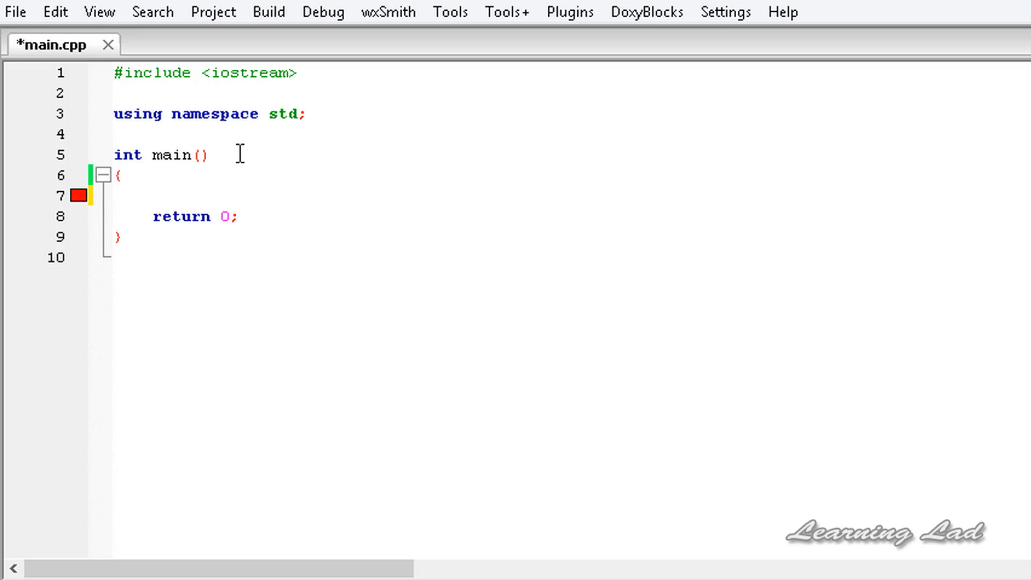
pyautogui.click(142, 195)
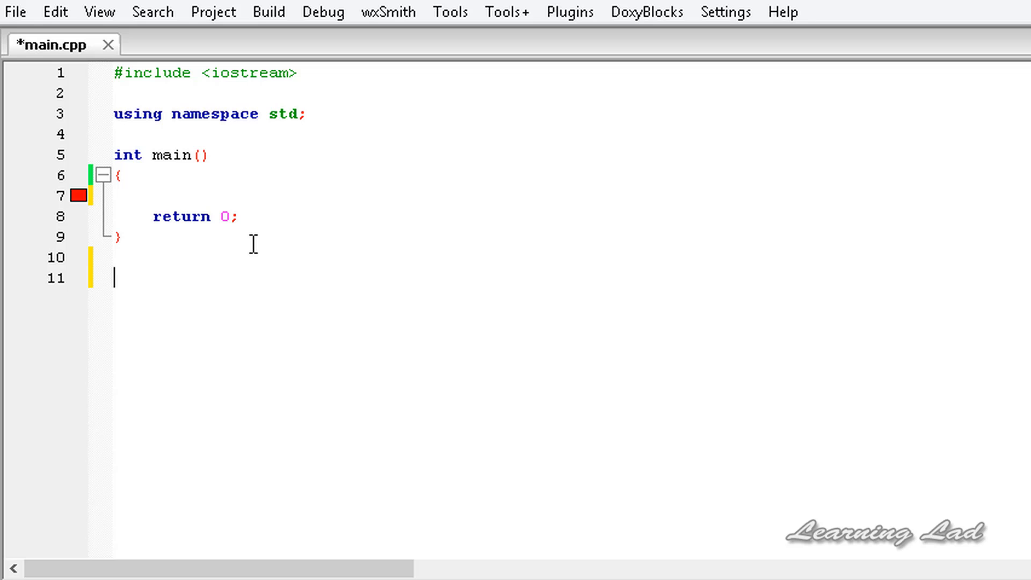
# Define void display(const int num[], int limit) below main.
pyautogui.write('void')
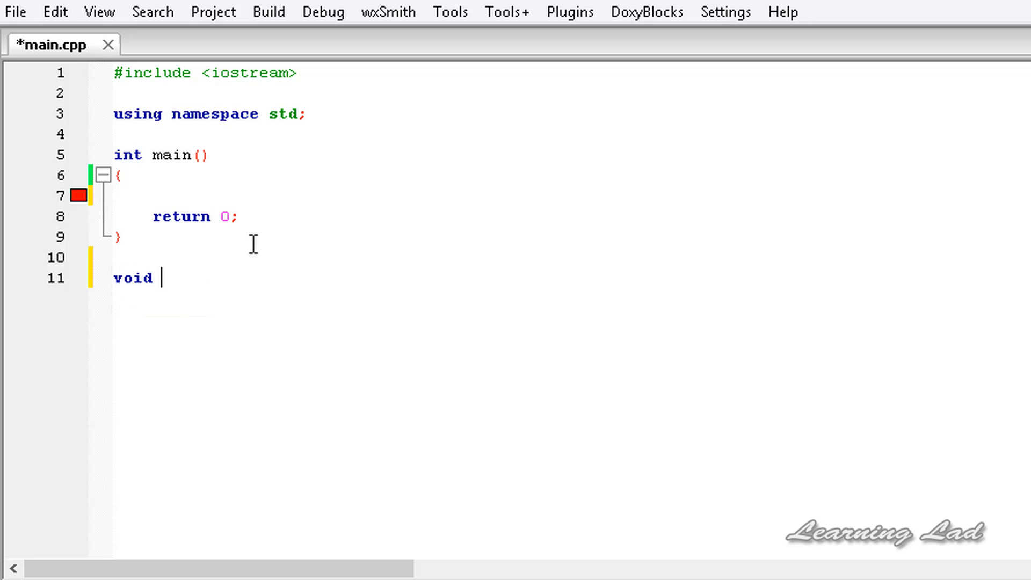
pyautogui.write('di')
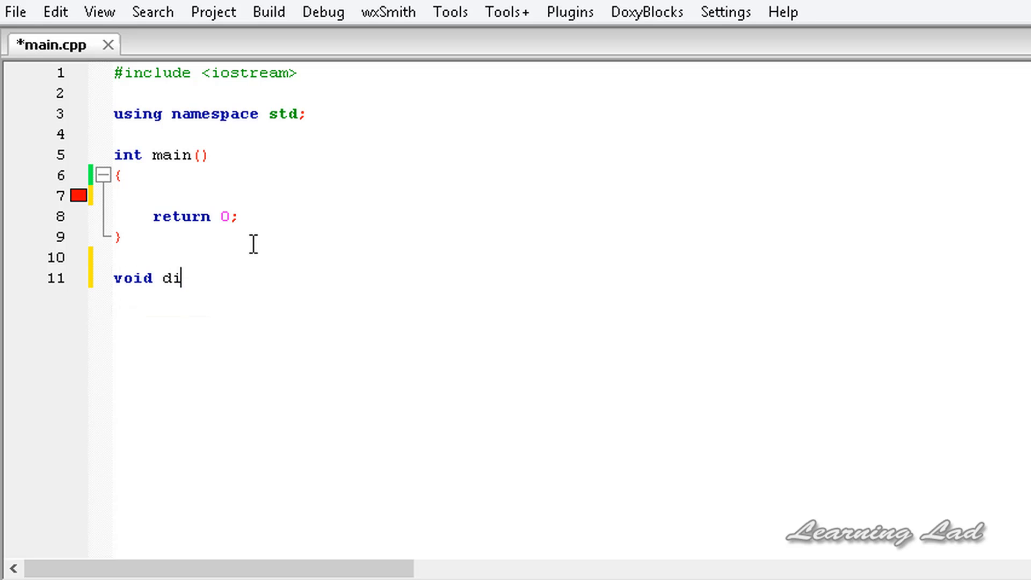
pyautogui.write('sl')
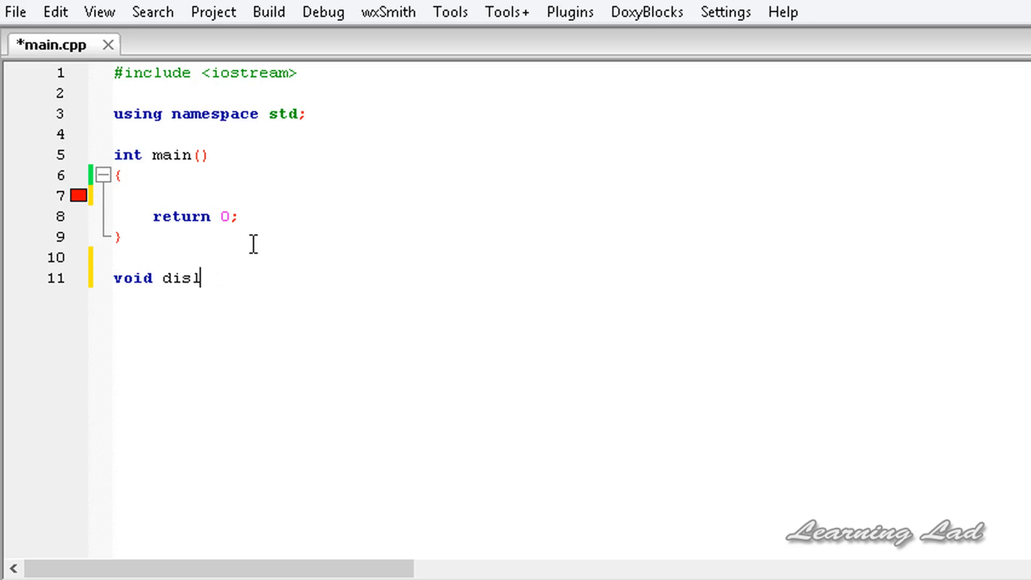
pyautogui.write('plat')
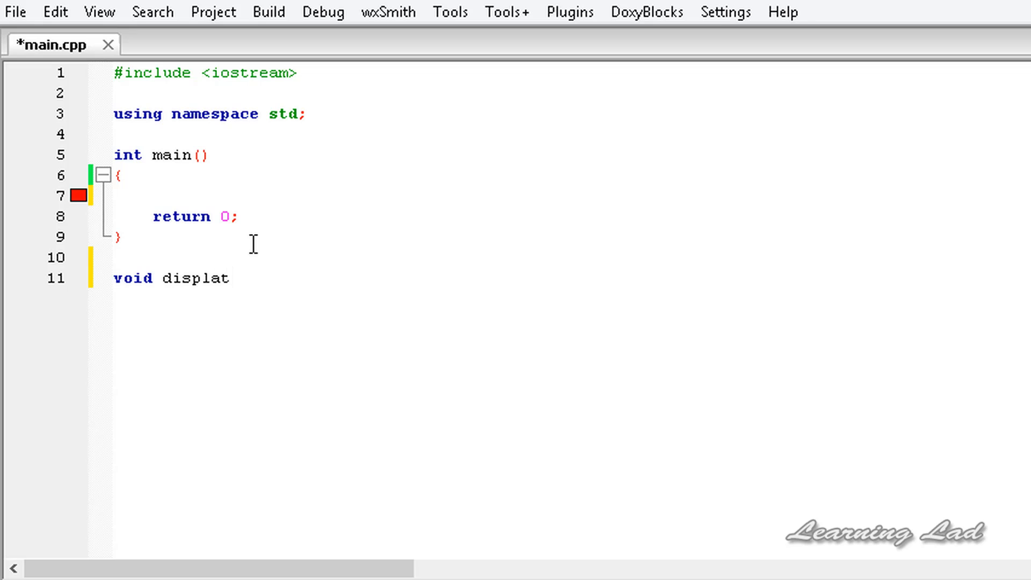
pyautogui.write('y(){}')
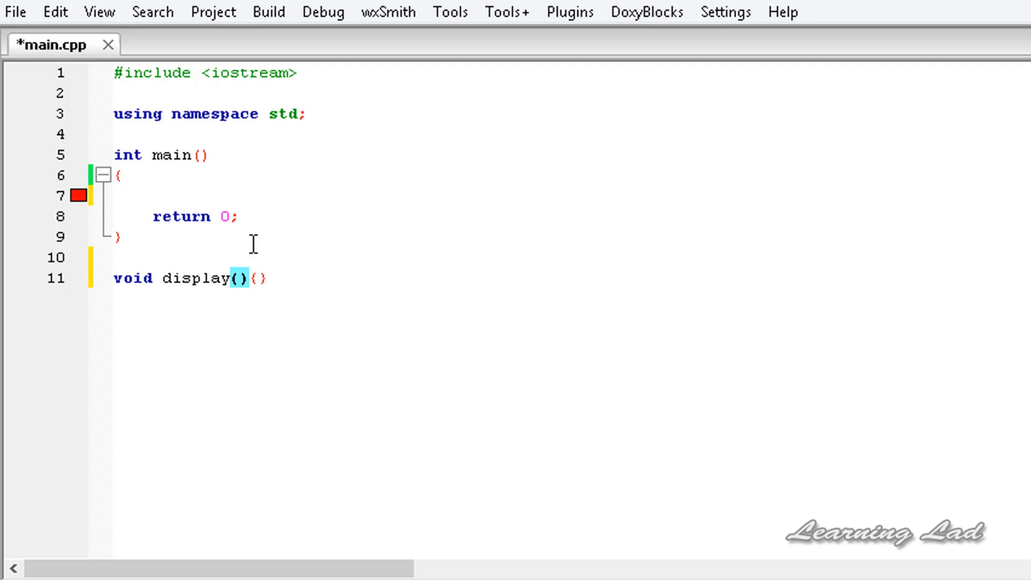
pyautogui.write('const')
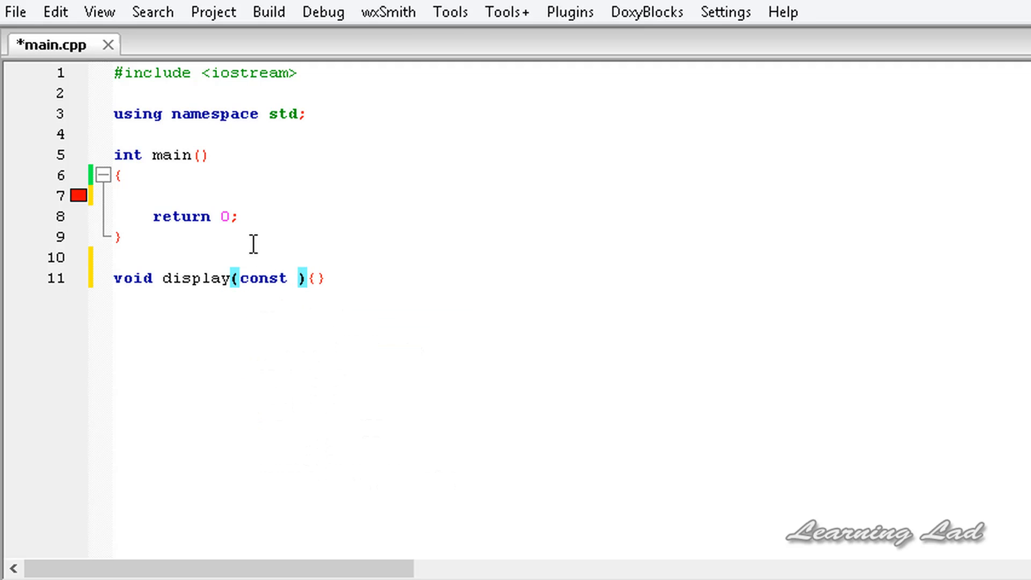
pyautogui.write('int')
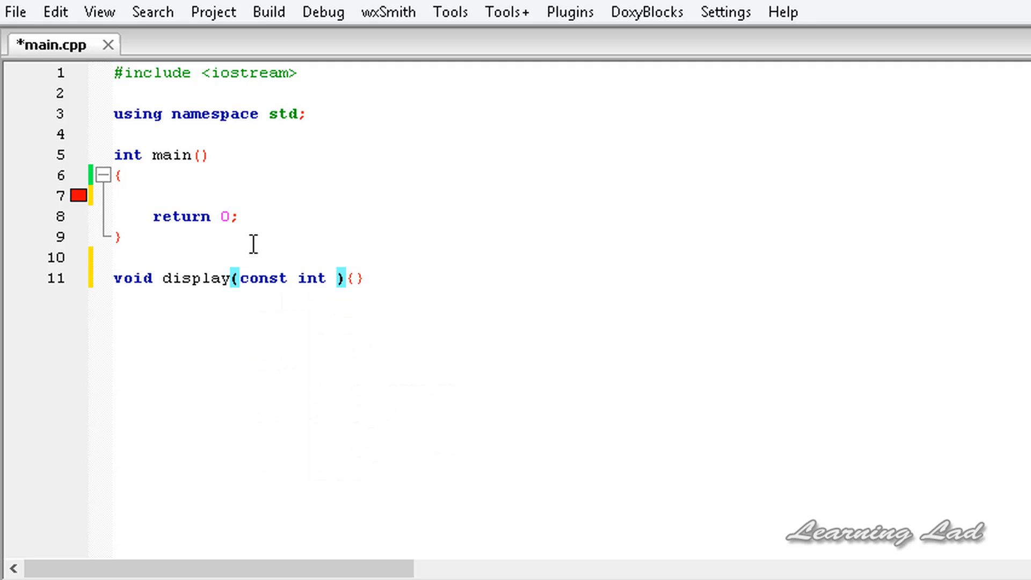
pyautogui.write('num[]')
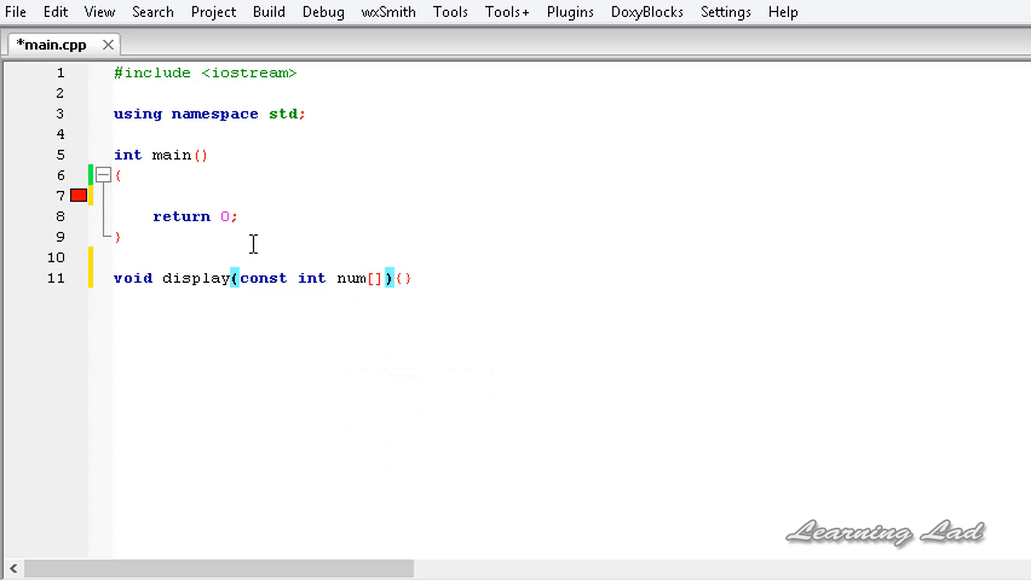
pyautogui.write(',int')
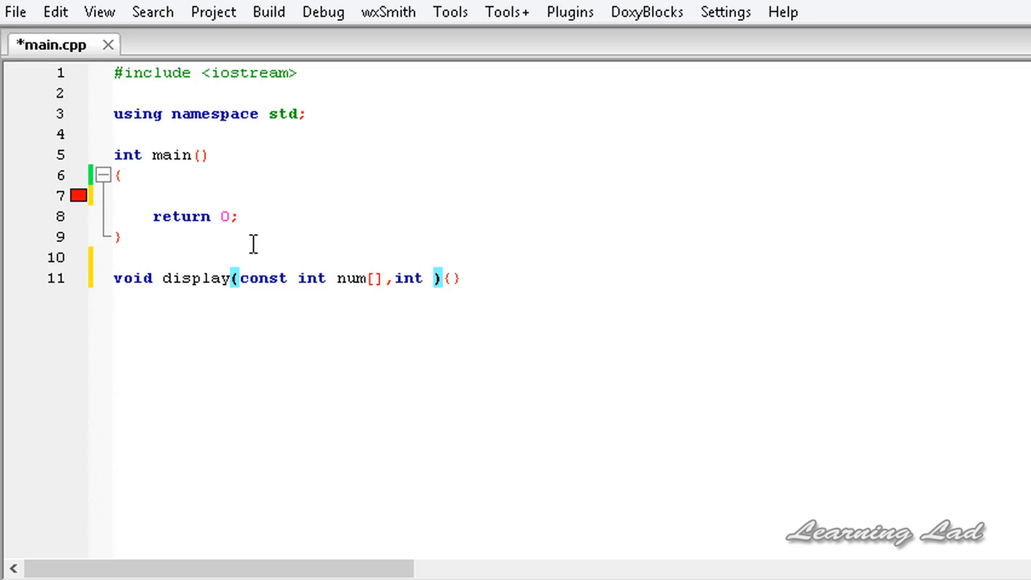
pyautogui.write('limit')
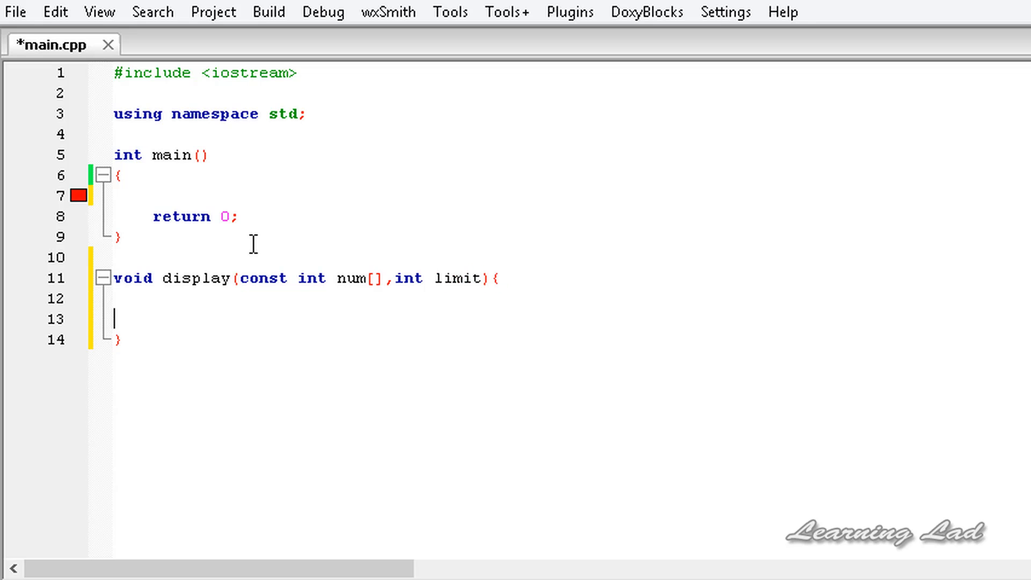
pyautogui.press('Return')
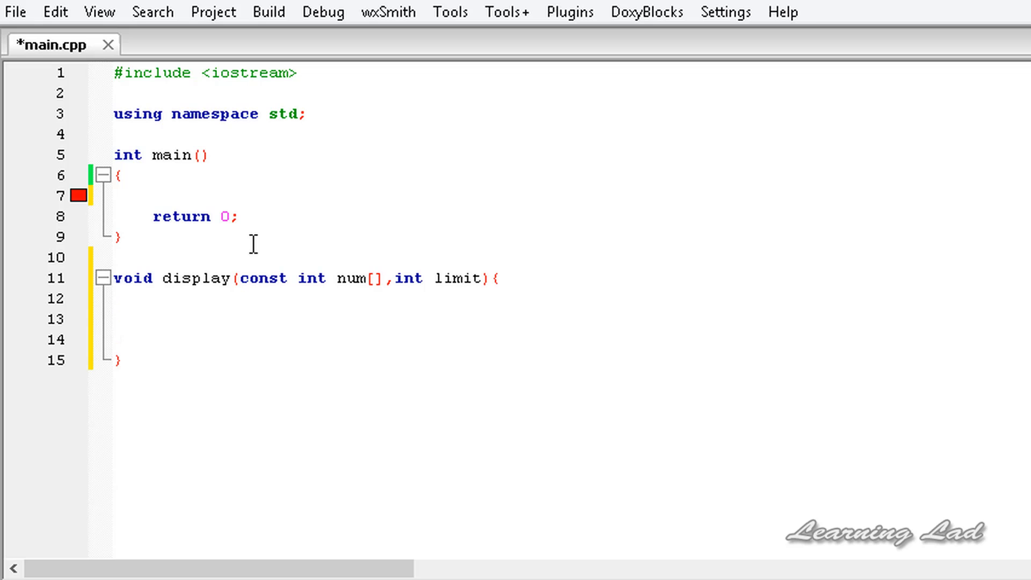
# Write a for loop with counter from 0 to limit inside display.
pyautogui.write('for()')
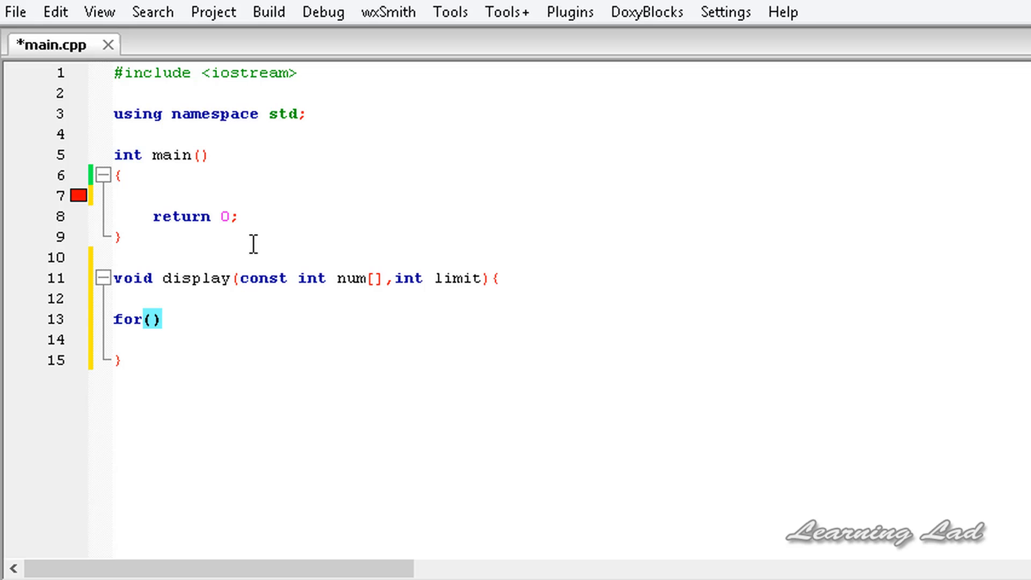
pyautogui.write('int c')
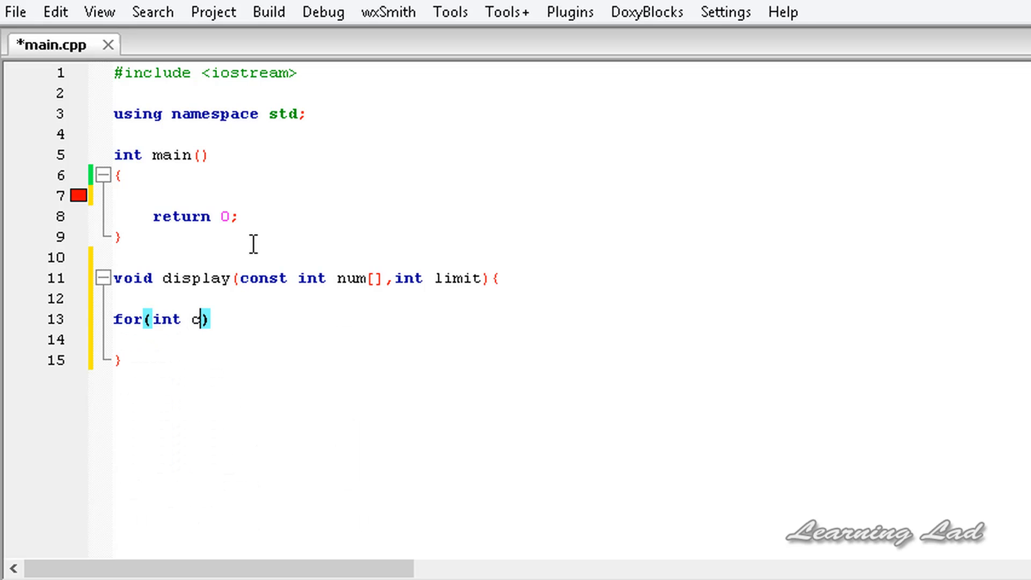
pyautogui.write('ounter')
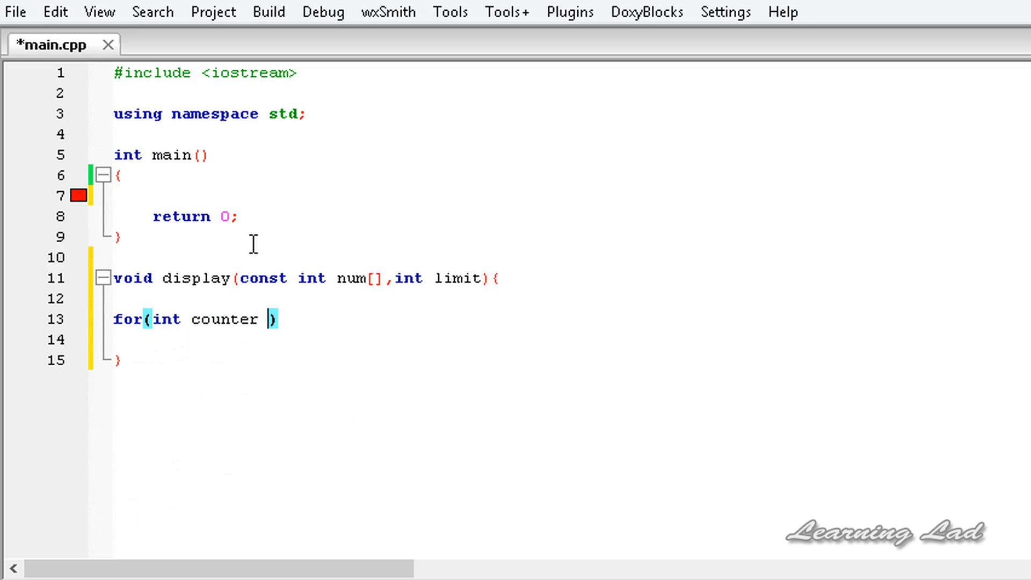
pyautogui.write('=0')
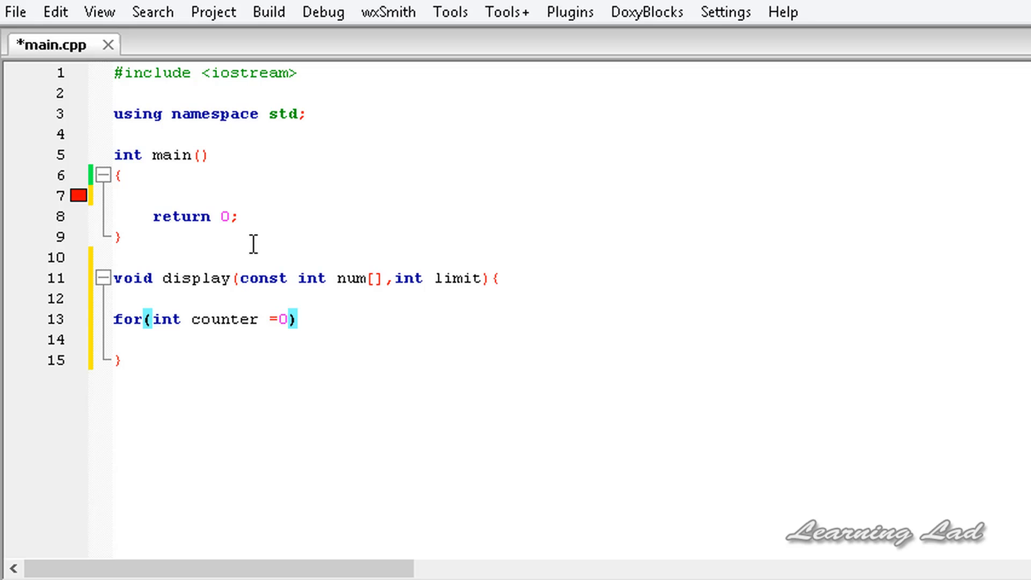
pyautogui.write('; counter <')
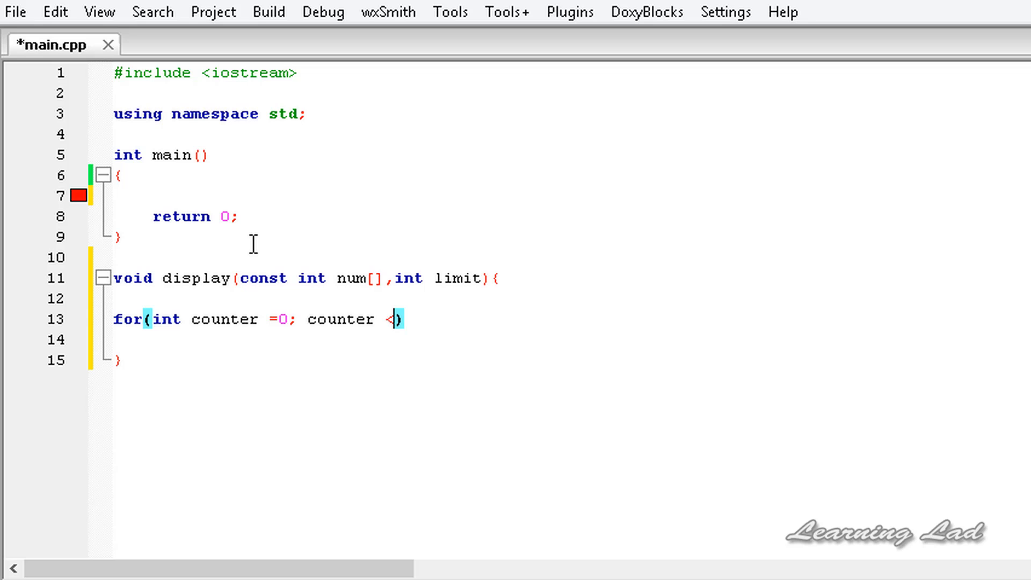
pyautogui.write('li')
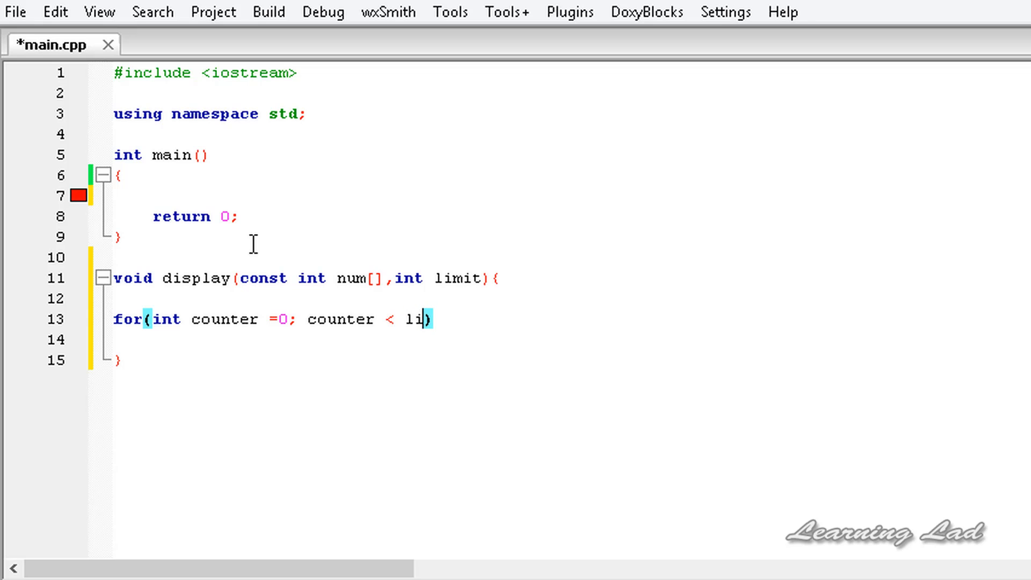
pyautogui.write('mit; co')
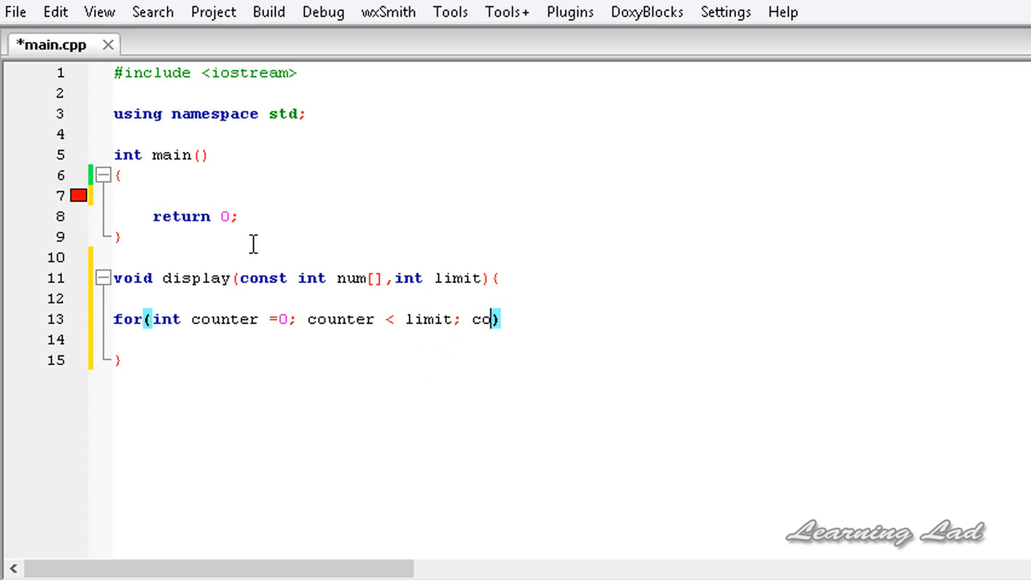
pyautogui.write('unter++')
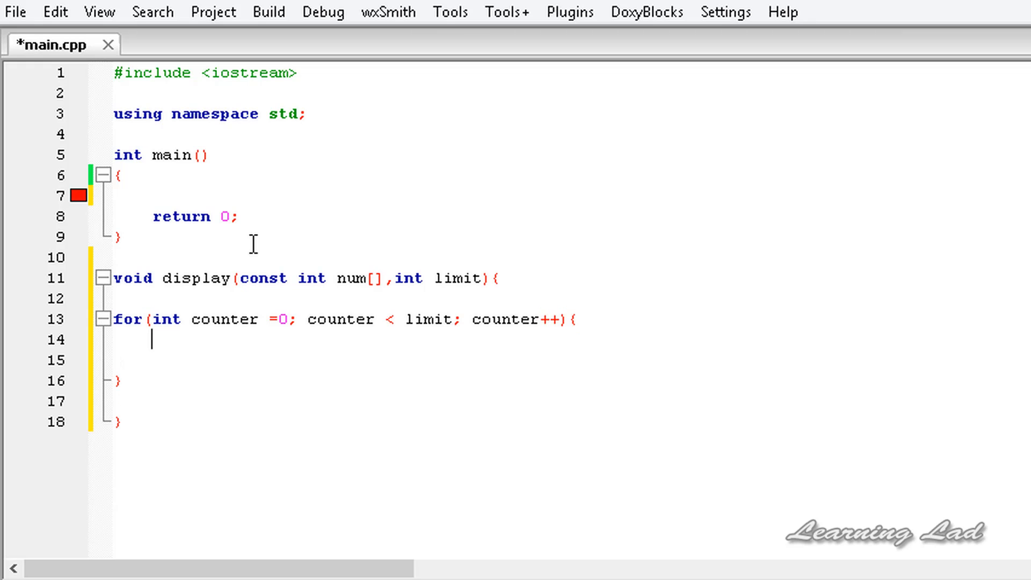
# Print num[counter] << endl in the loop body and save the file.
pyautogui.write('cout << n')
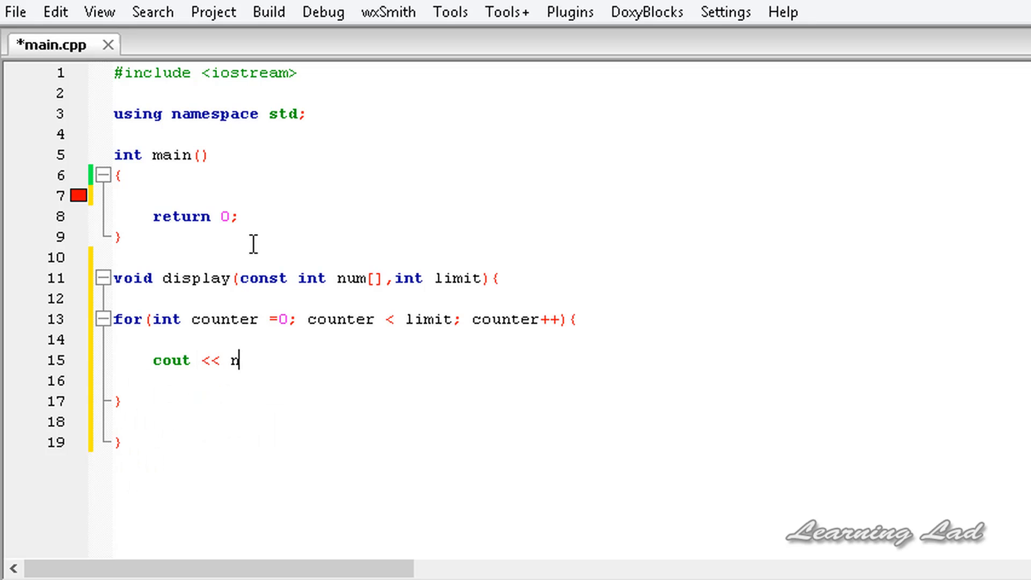
pyautogui.write('um[c]')
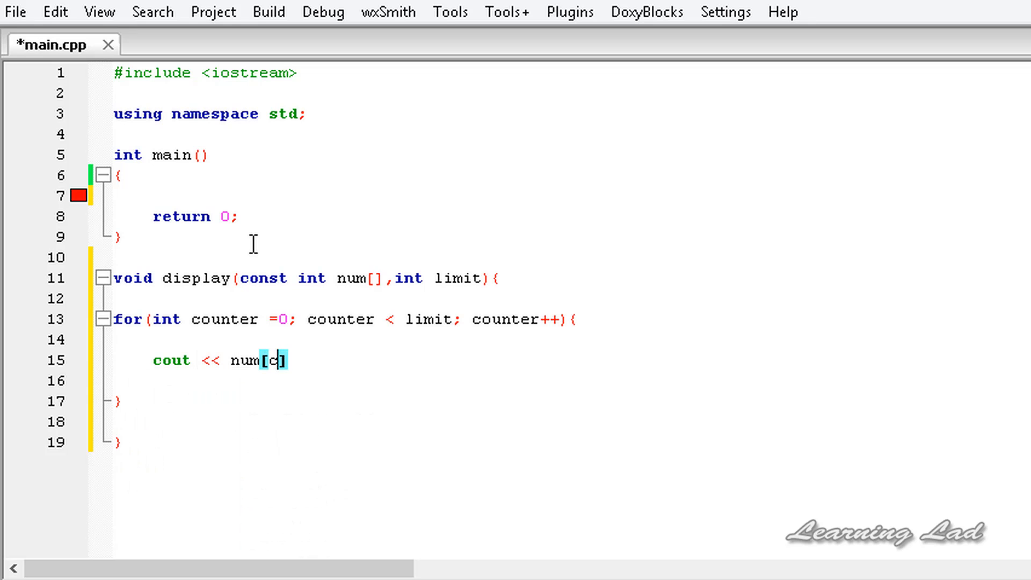
pyautogui.write('ounter')
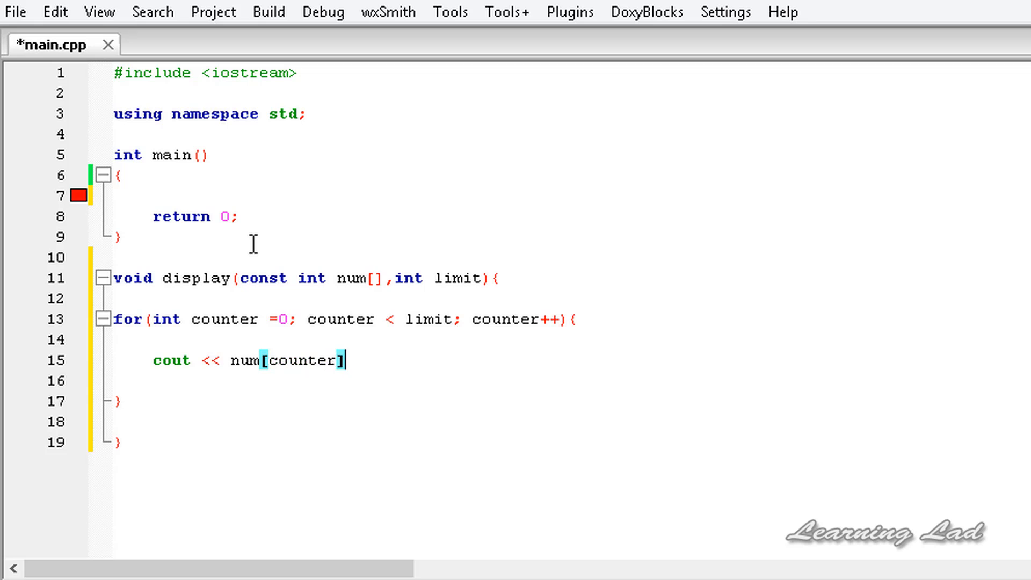
pyautogui.write('<, en')
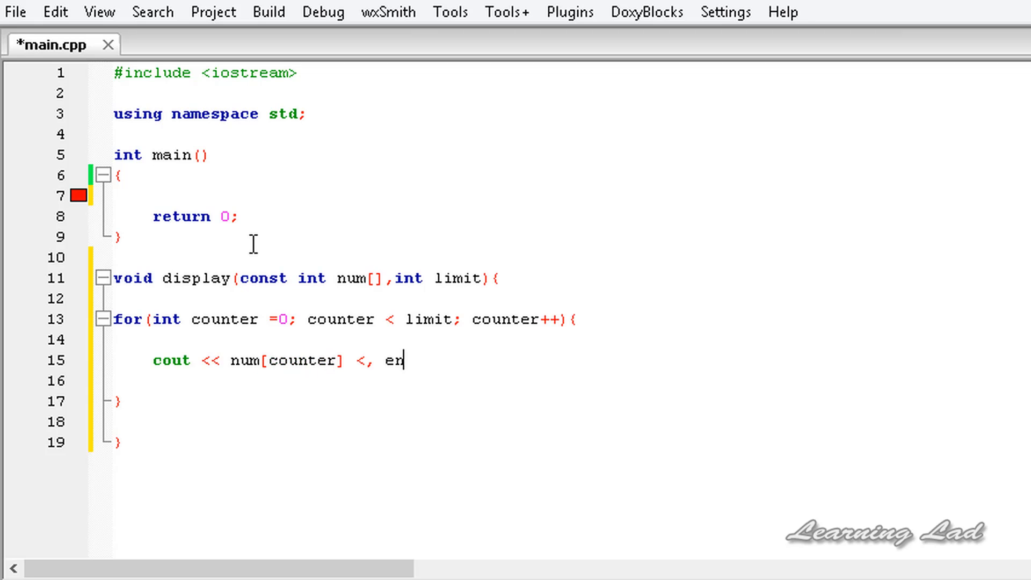
pyautogui.write('dl;')
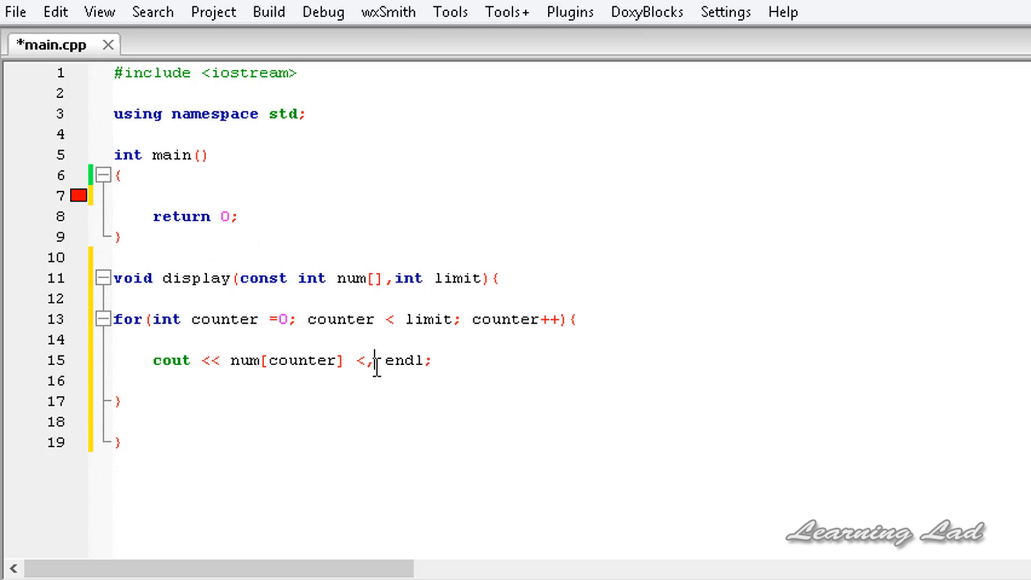
pyautogui.write('<')
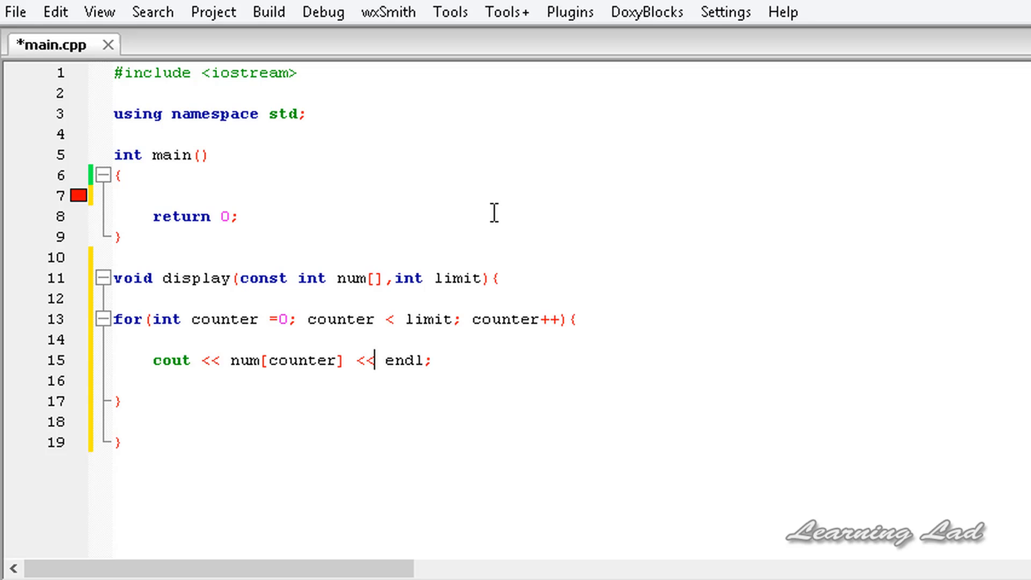
pyautogui.press('ctrl+s')
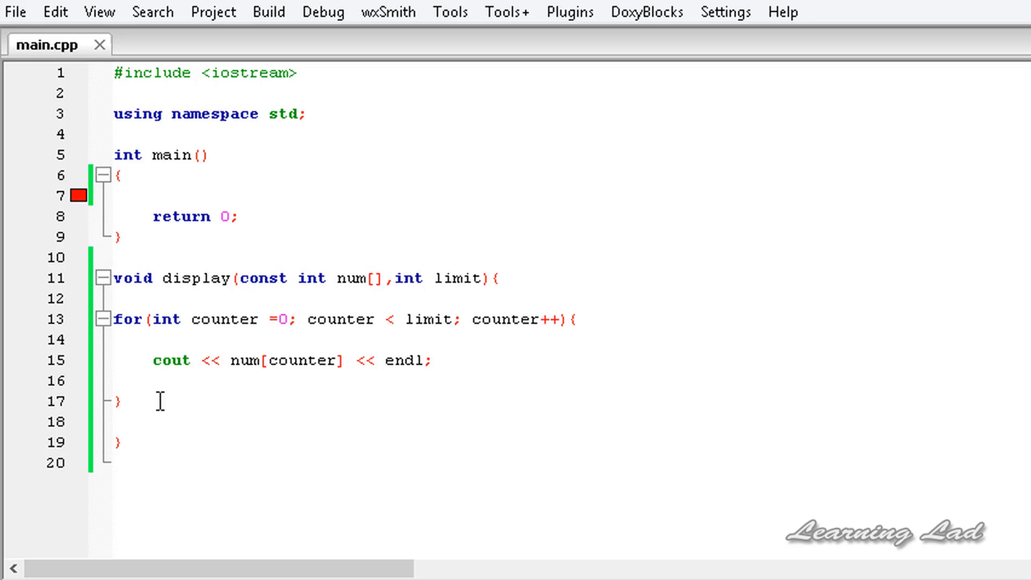
pyautogui.click(103, 319)
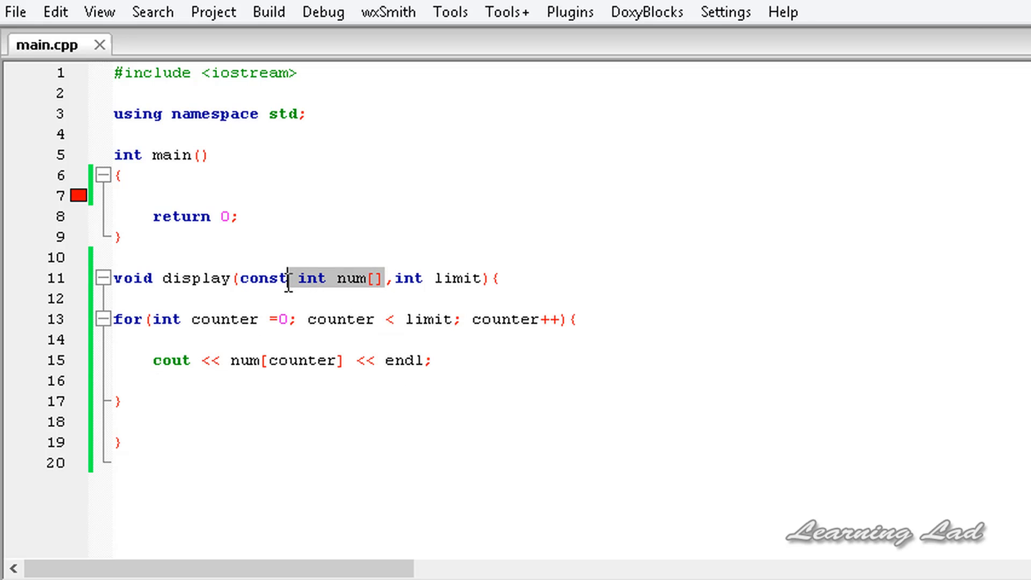
pyautogui.click(284, 277)
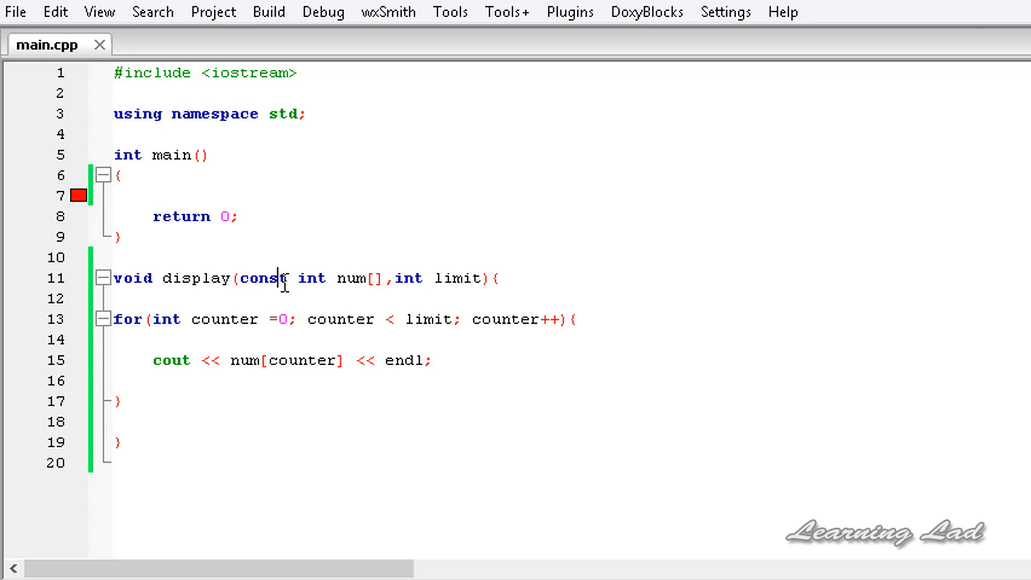
pyautogui.doubleClick(353, 277)
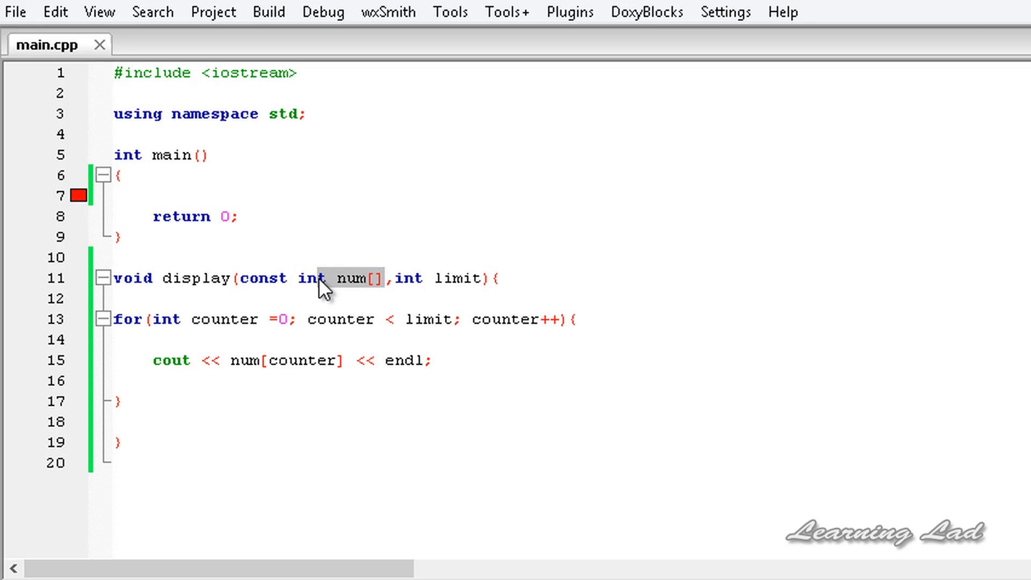
pyautogui.moveTo(336, 289)
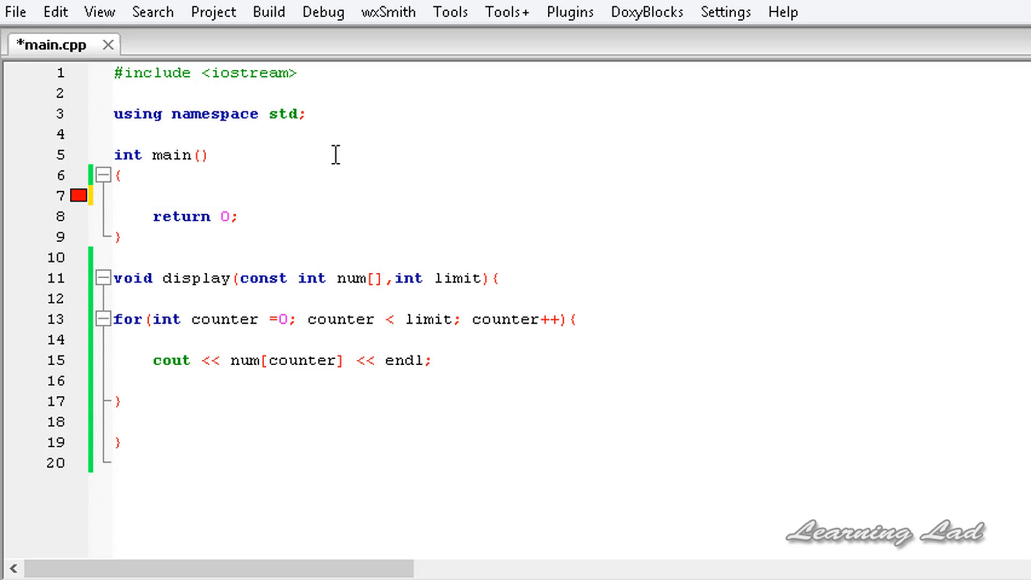
# Declare int number[] = {22,11,44,55,66}; in main.
pyautogui.write('int')
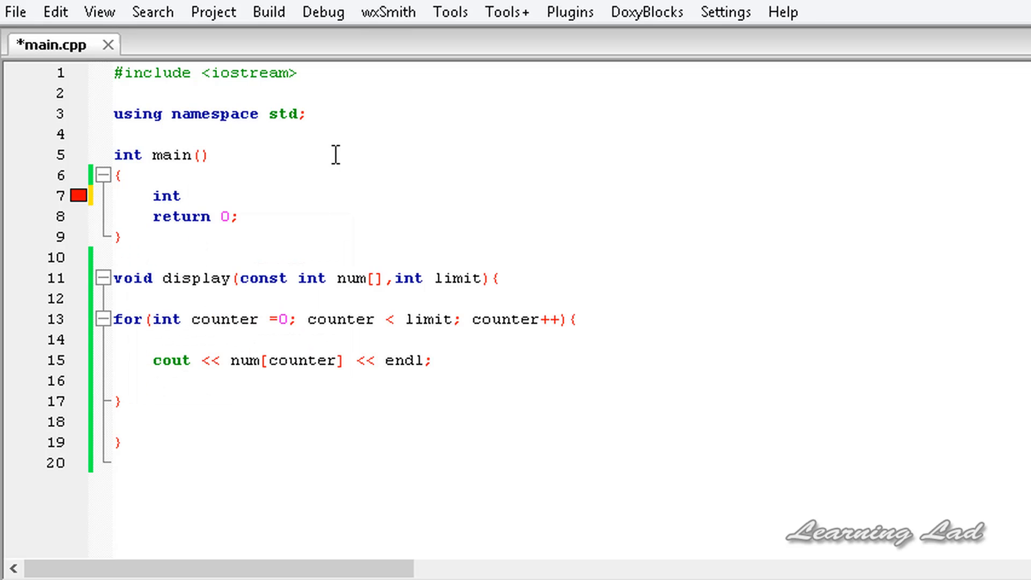
pyautogui.write('number')
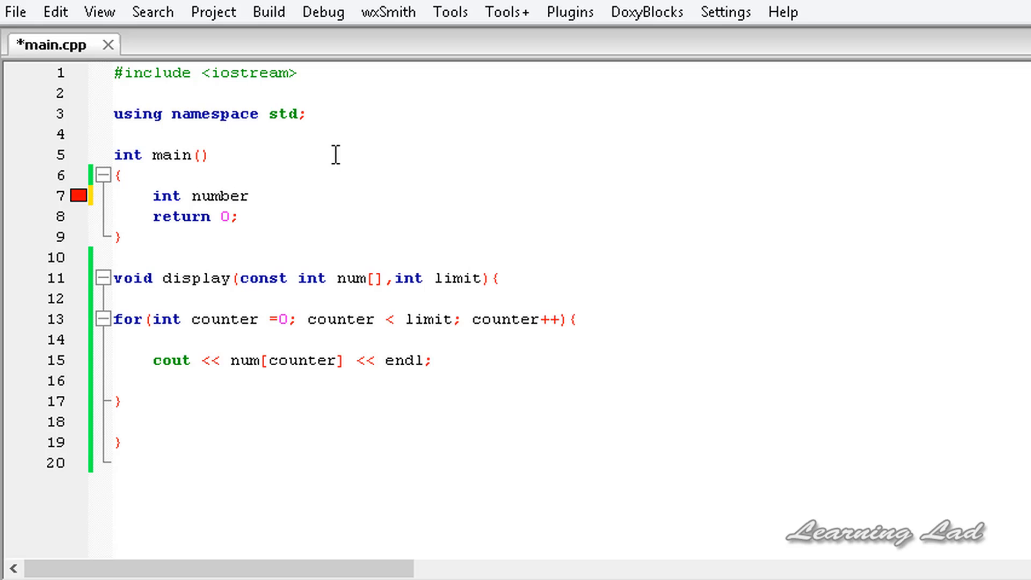
pyautogui.write('[] =')
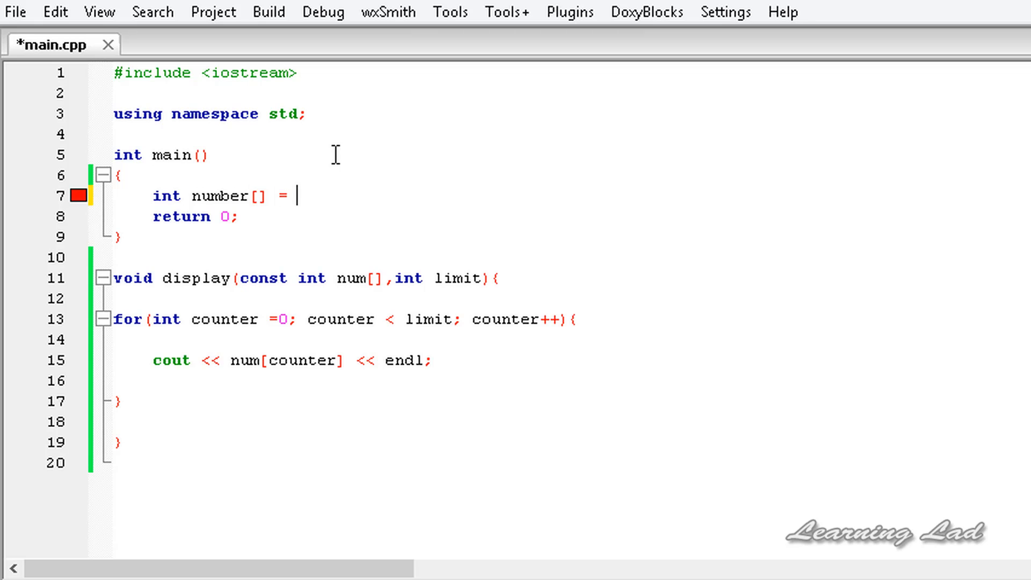
pyautogui.write('{}')
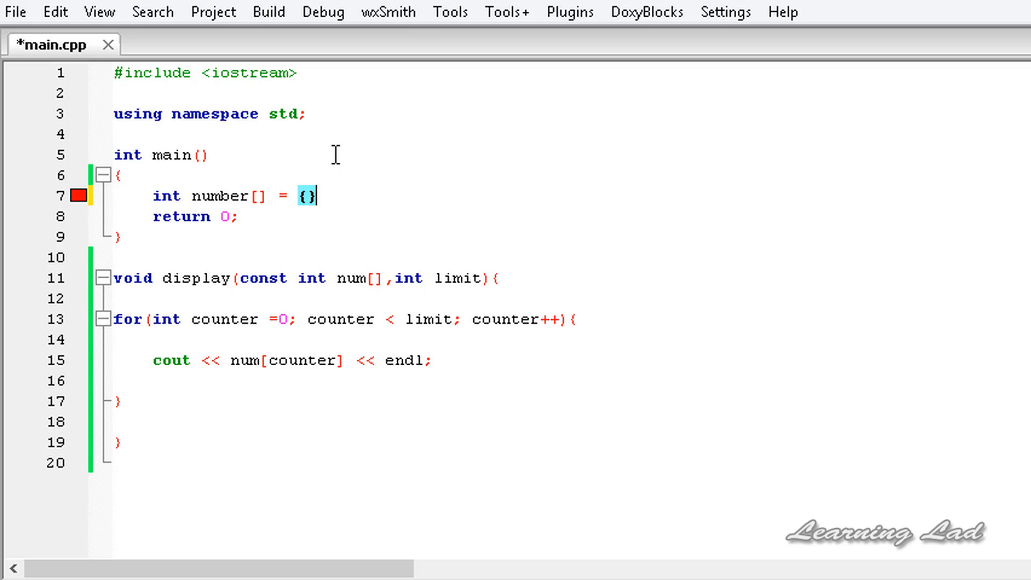
pyautogui.write(';')
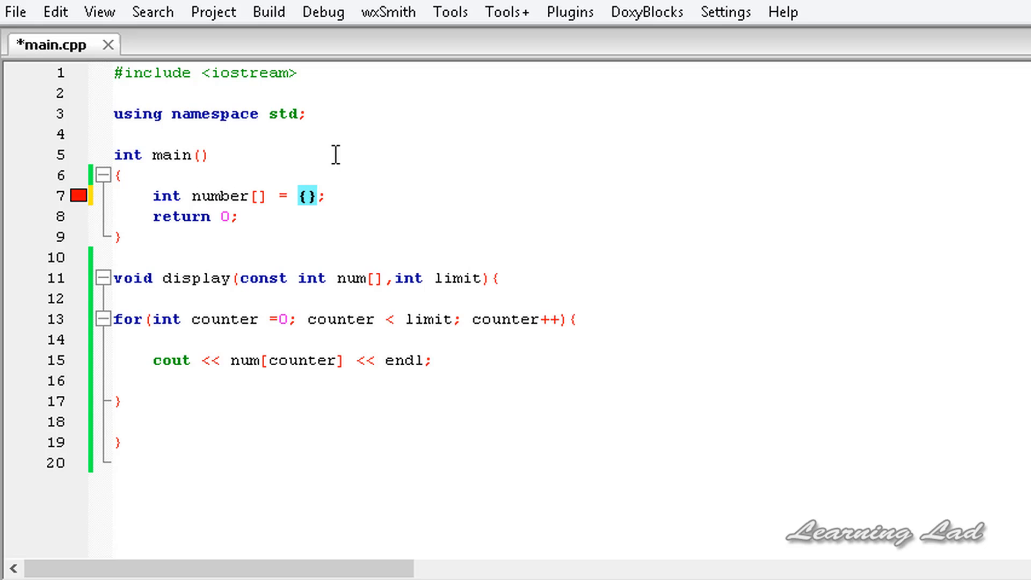
pyautogui.write('22,11,')
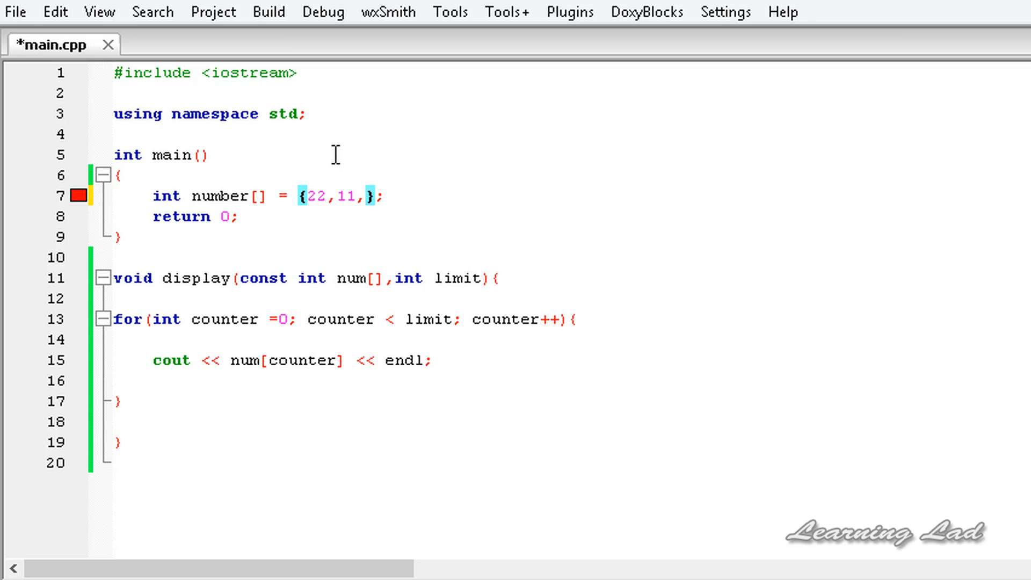
pyautogui.write('44,55,66')
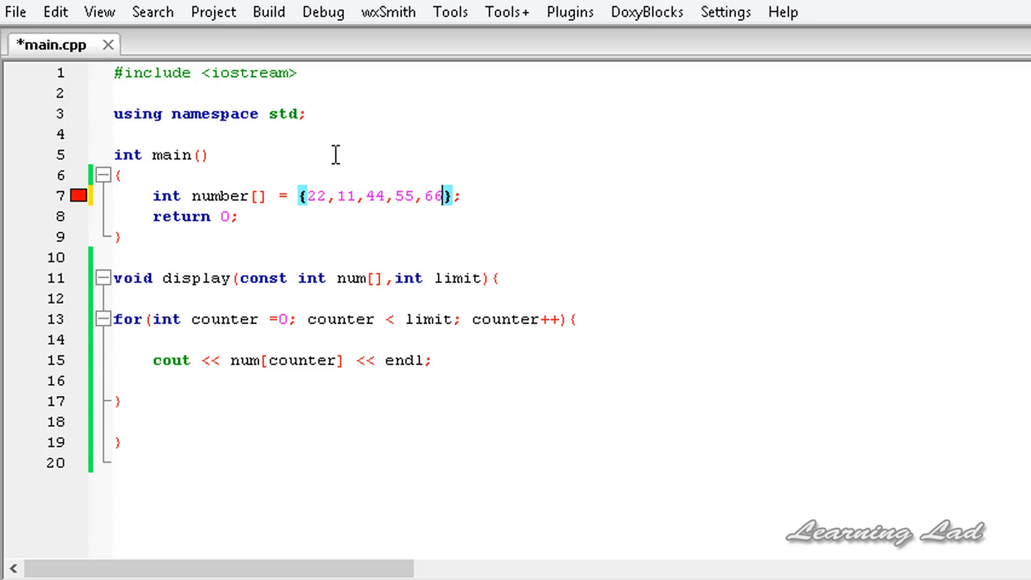
pyautogui.moveTo(438, 216)
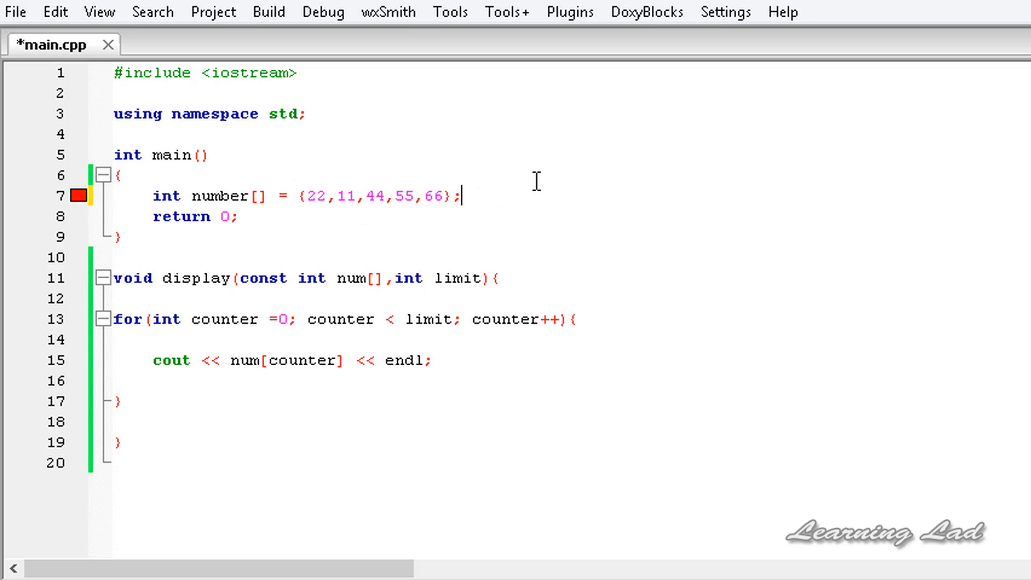
# Call display(number, 5); after the array declaration.
pyautogui.write('d')
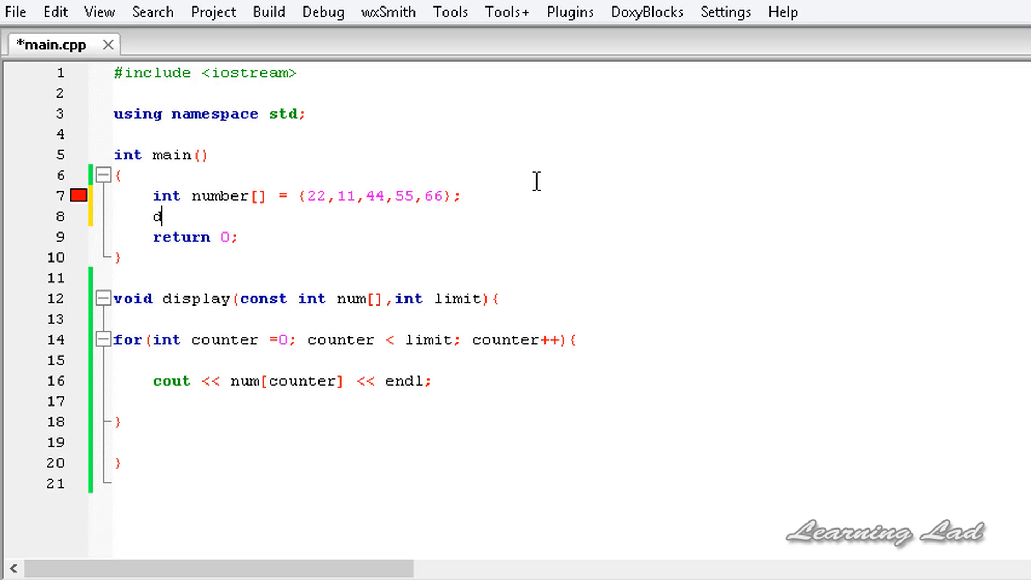
pyautogui.write('isplau()')
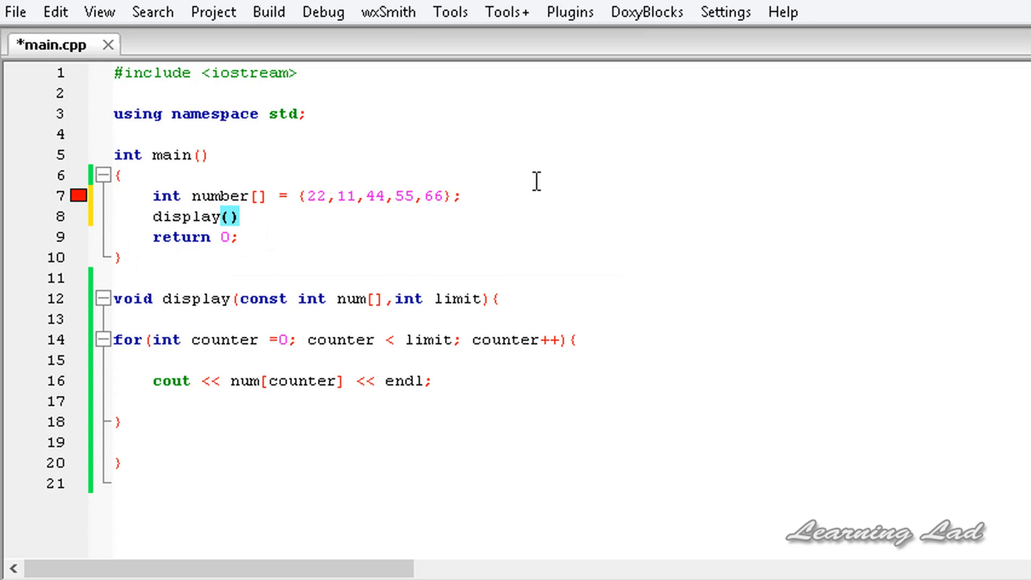
pyautogui.write(';')
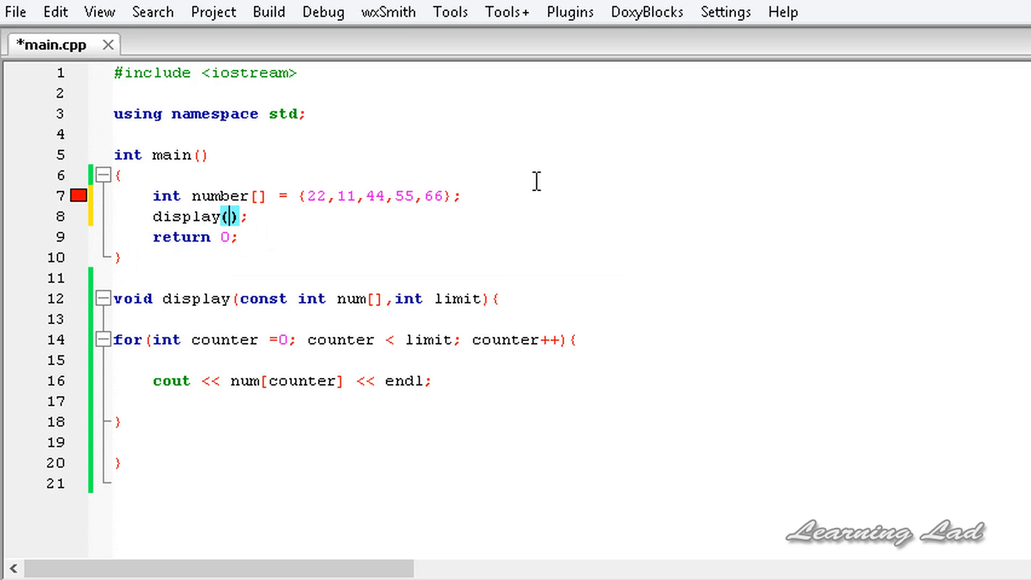
pyautogui.write('number,')
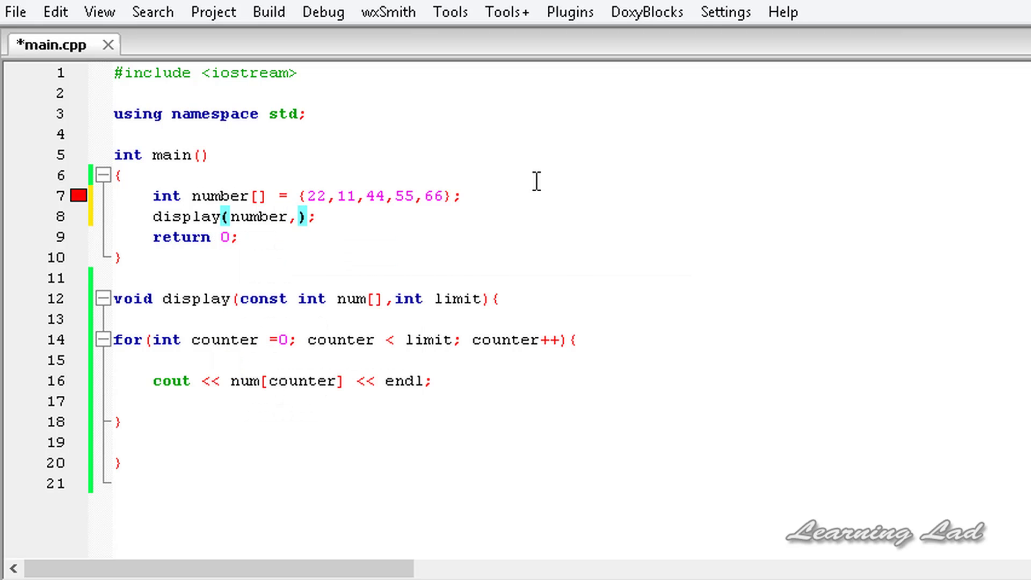
pyautogui.moveTo(366, 214)
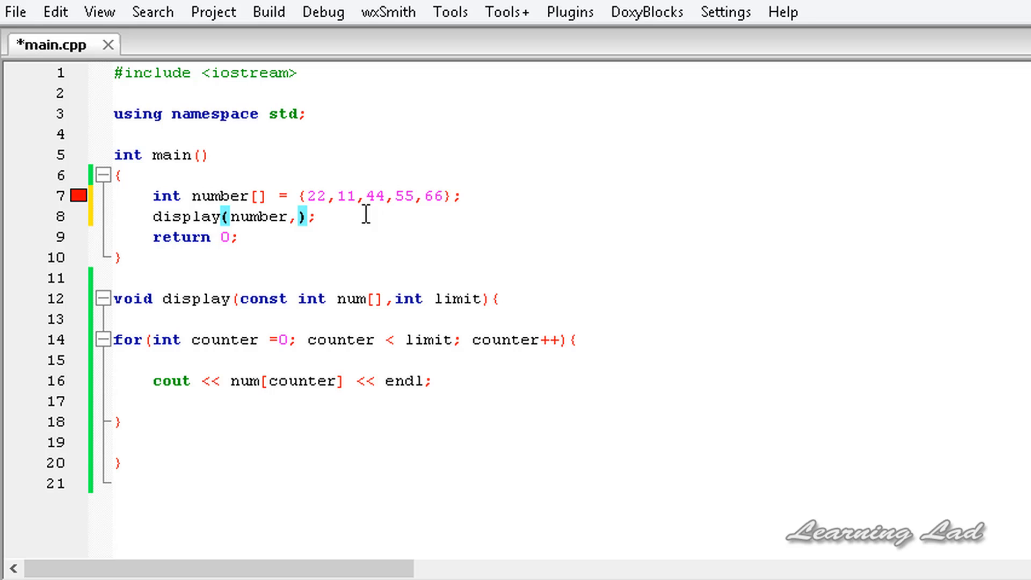
pyautogui.write('5')
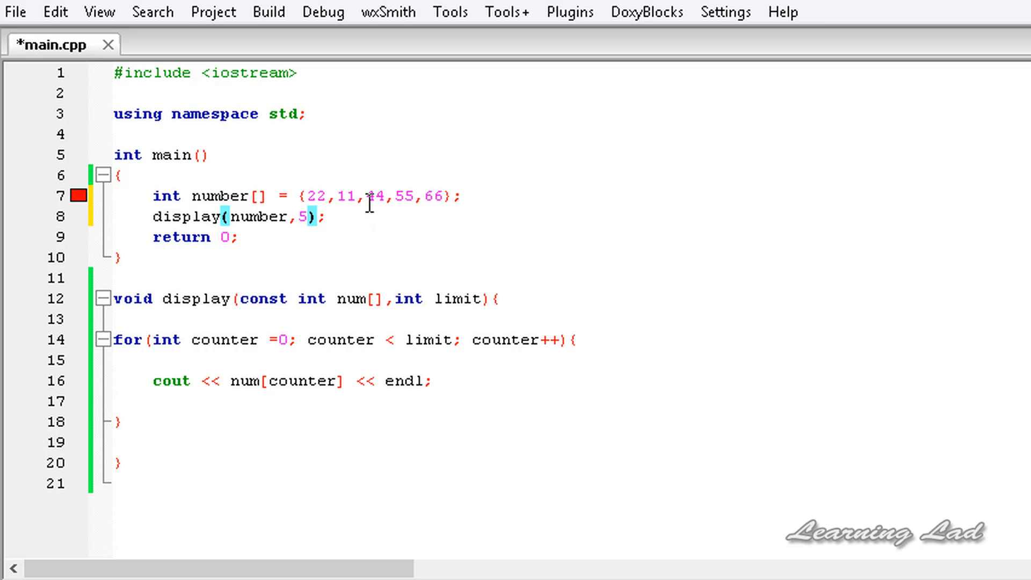
# Save main.cpp and move to empty line 4 above main.
pyautogui.click(269, 12)
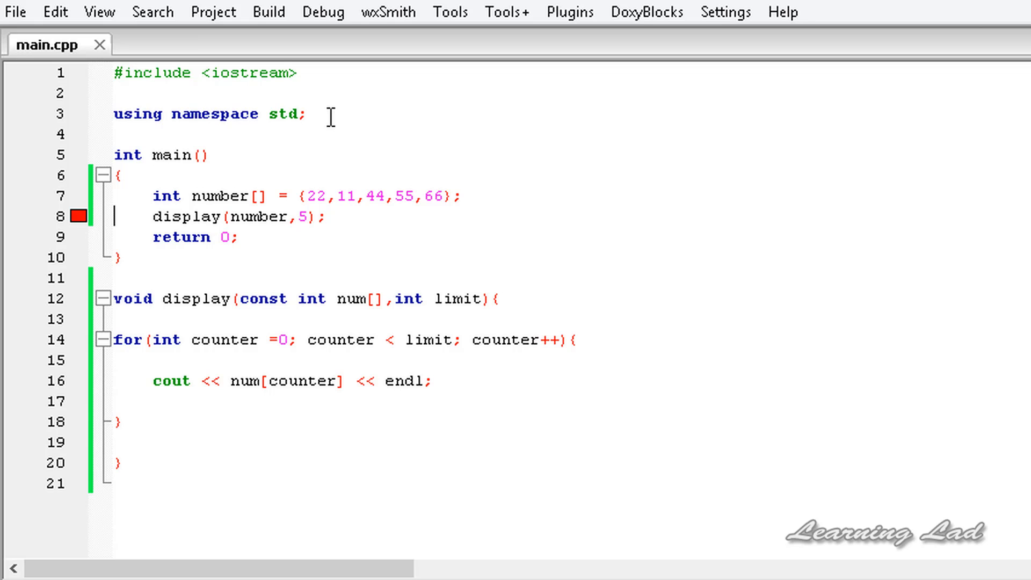
pyautogui.doubleClick(186, 217)
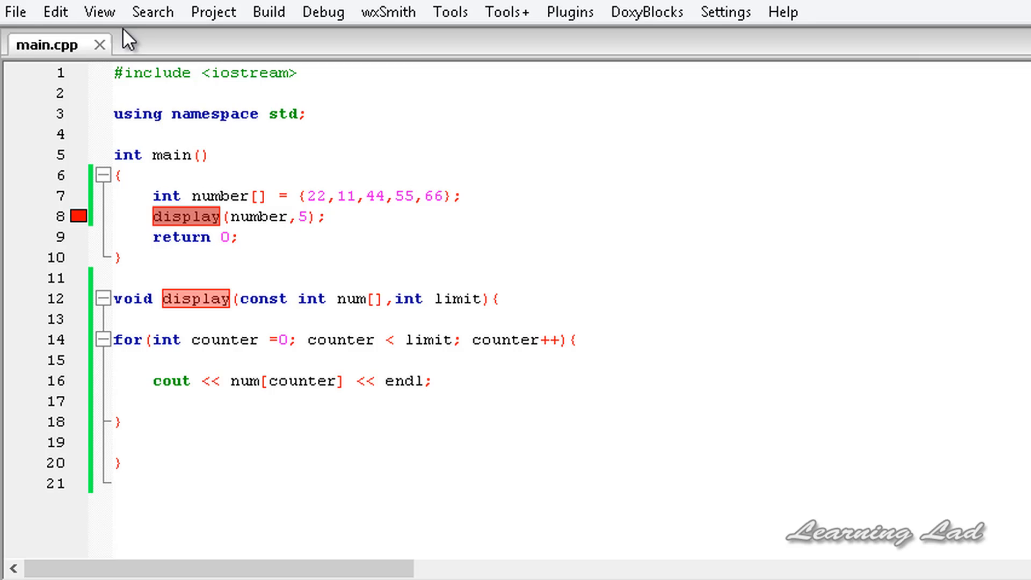
pyautogui.moveTo(833, 415)
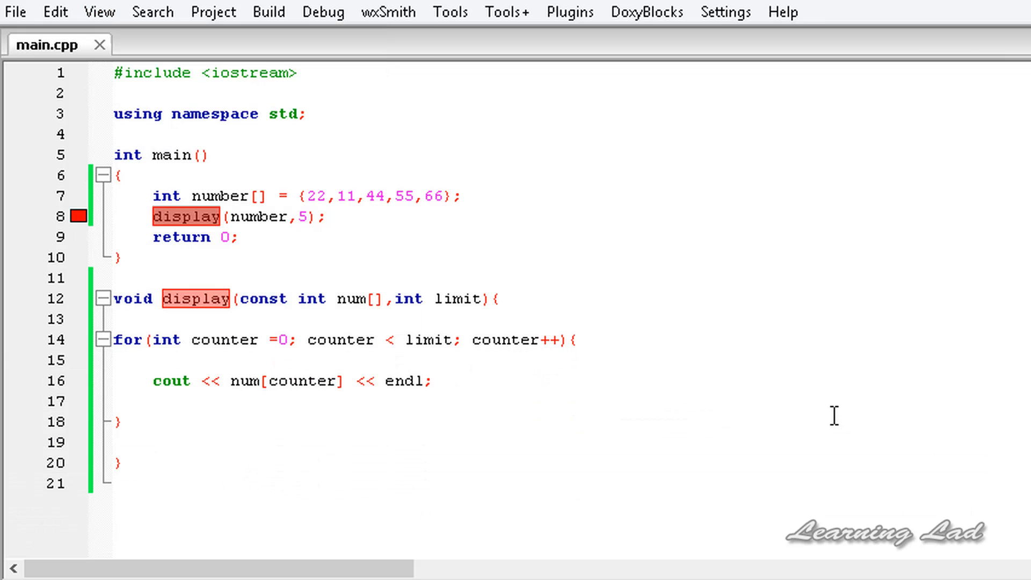
pyautogui.moveTo(662, 378)
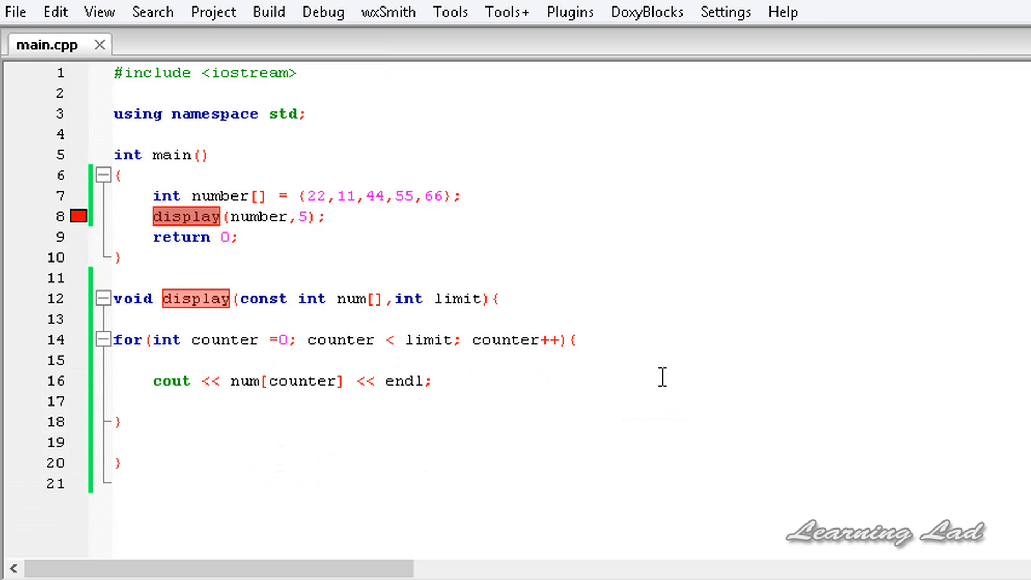
pyautogui.click(118, 299)
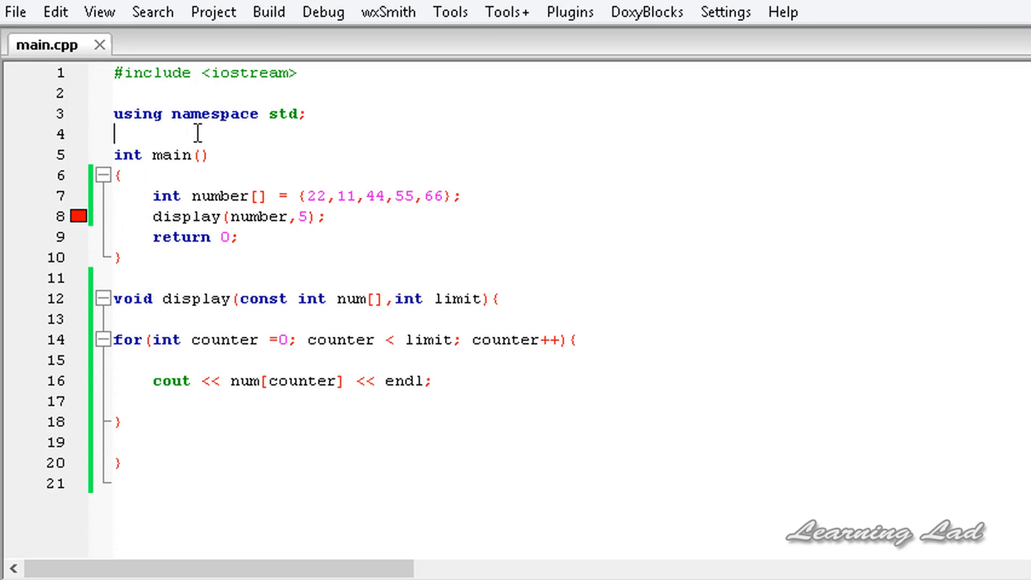
# Add the prototype void display(const int num[],int limit); above main.
pyautogui.write('void display(const int num[],int limit)')
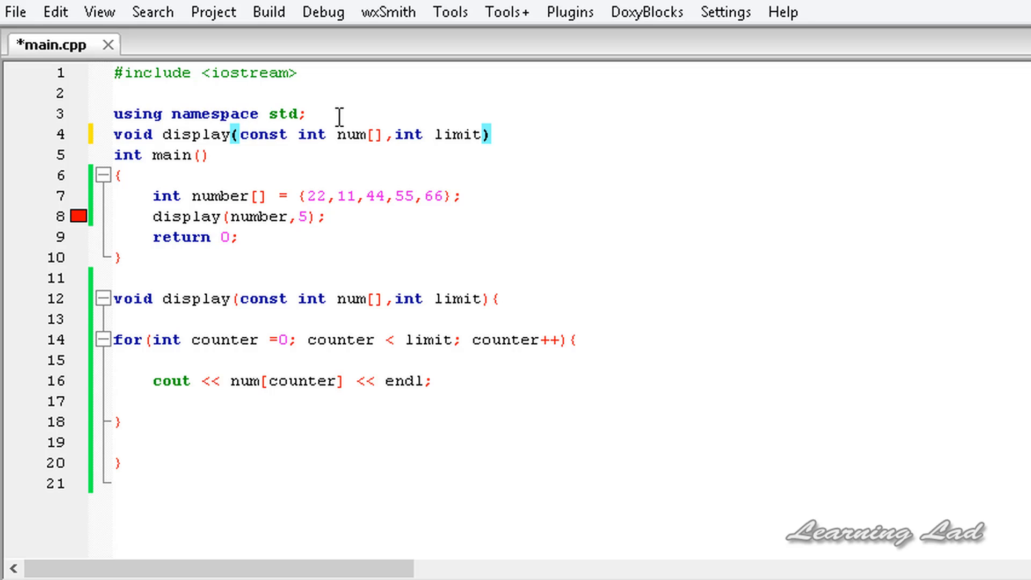
pyautogui.write(';')
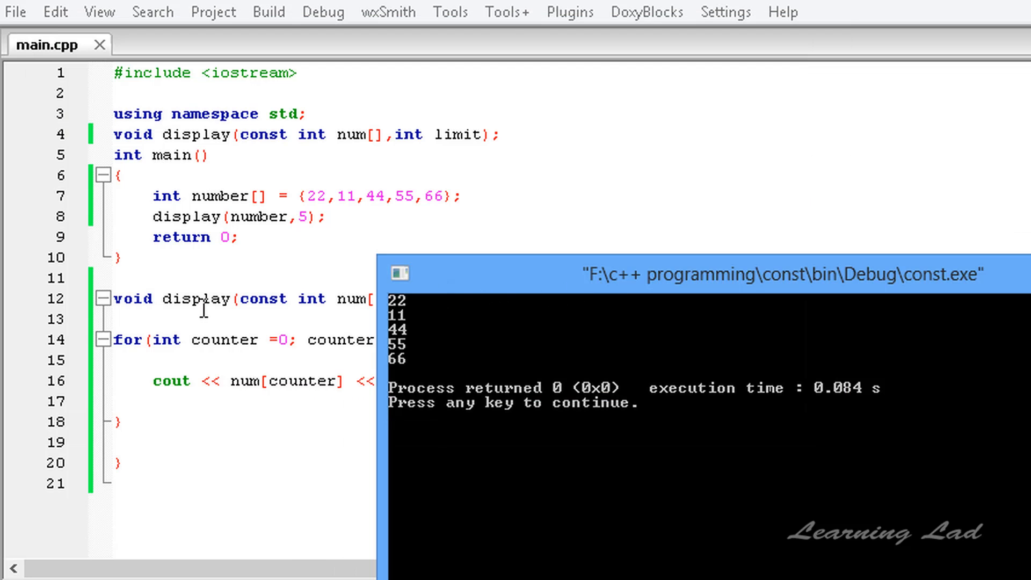
pyautogui.moveTo(421, 309)
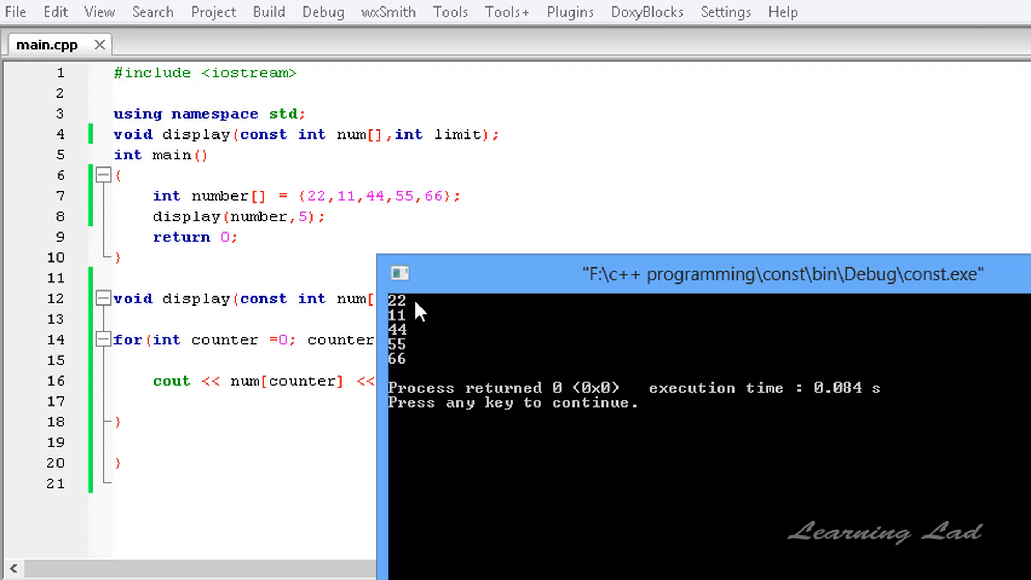
pyautogui.moveTo(573, 284)
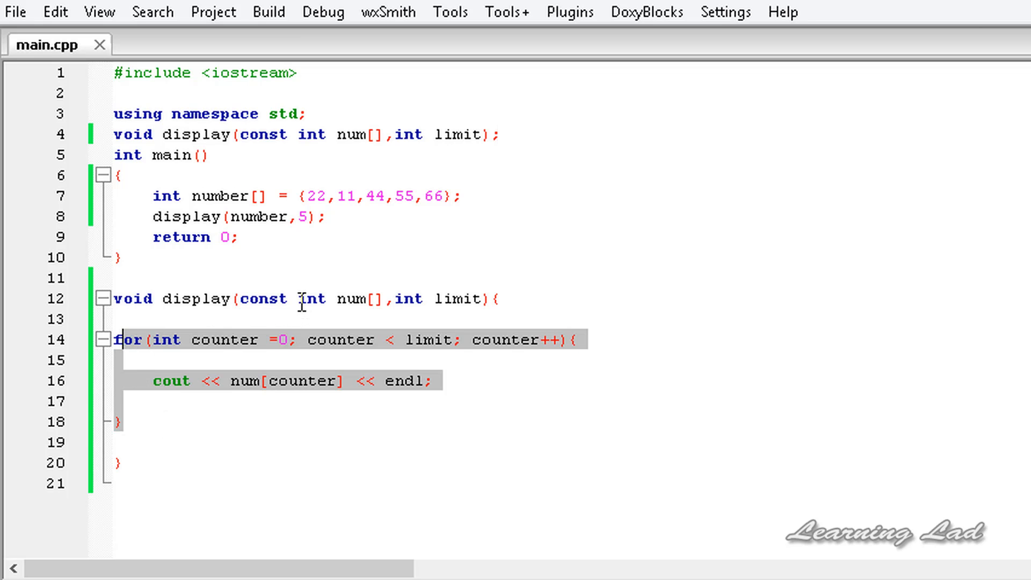
# Add num[counter] = 22; after the print statement in the display loop.
pyautogui.doubleClick(262, 299)
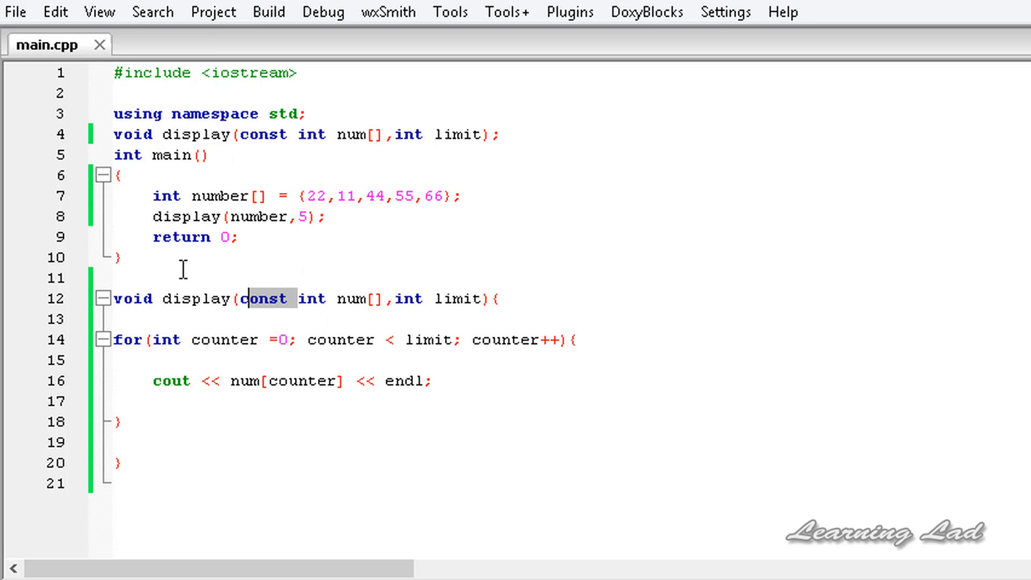
pyautogui.click(354, 394)
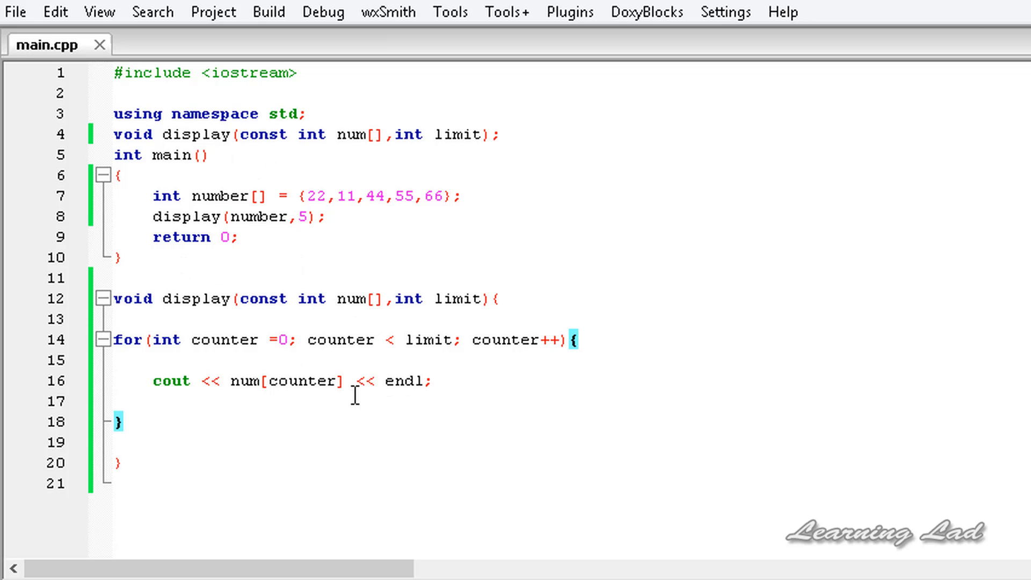
pyautogui.click(123, 421)
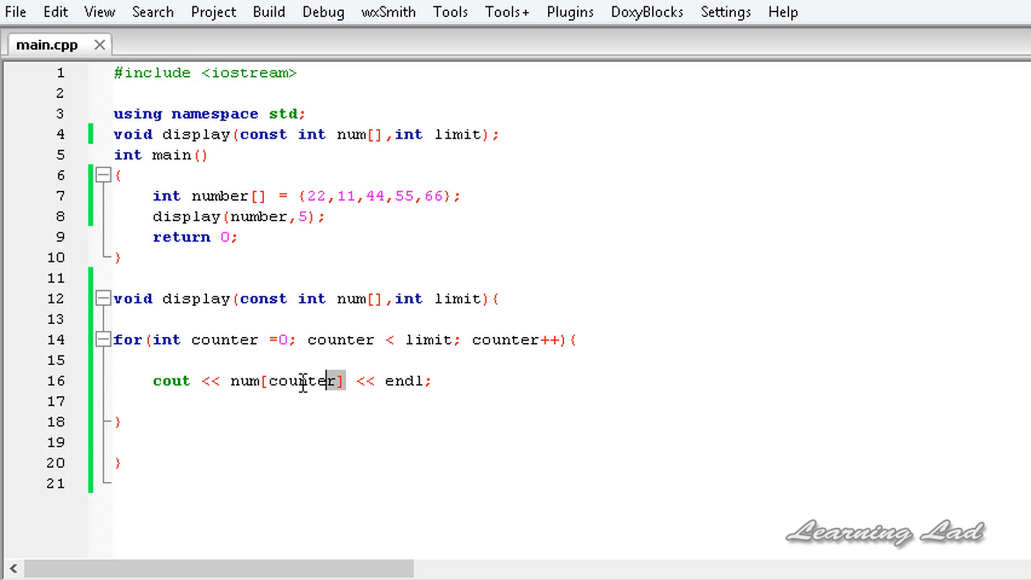
pyautogui.doubleClick(284, 380)
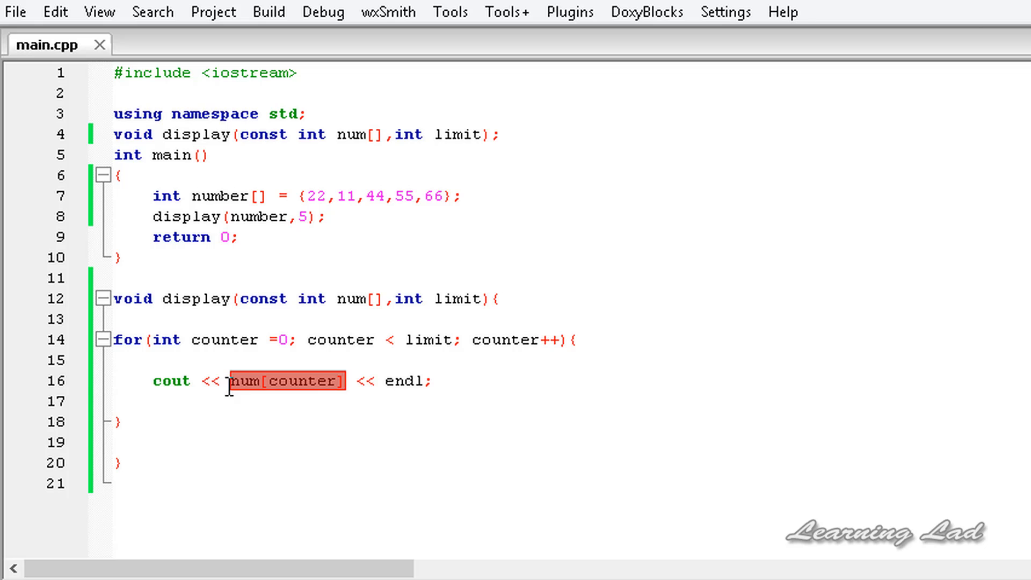
pyautogui.press('Return')
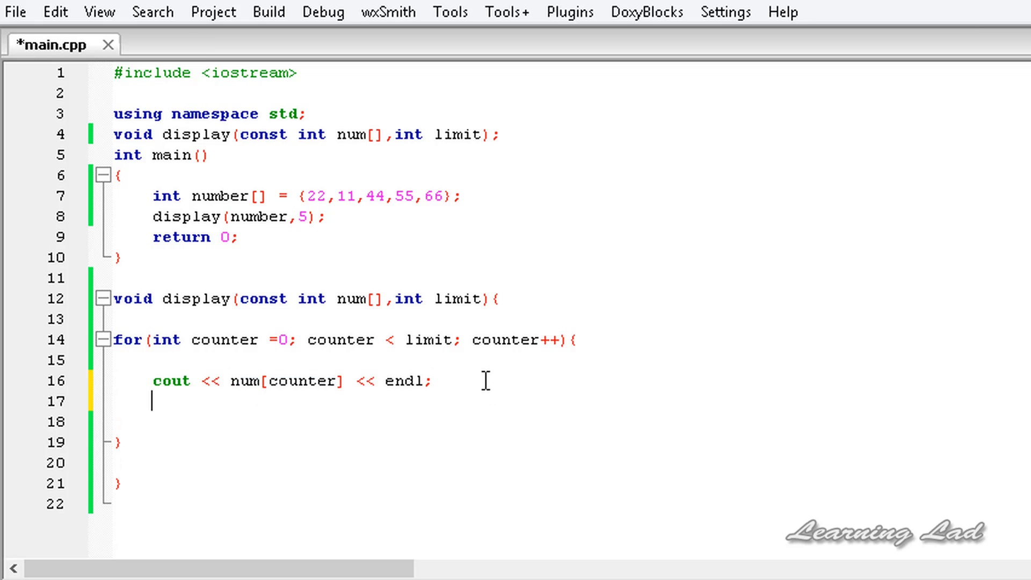
pyautogui.write('num[counter] =')
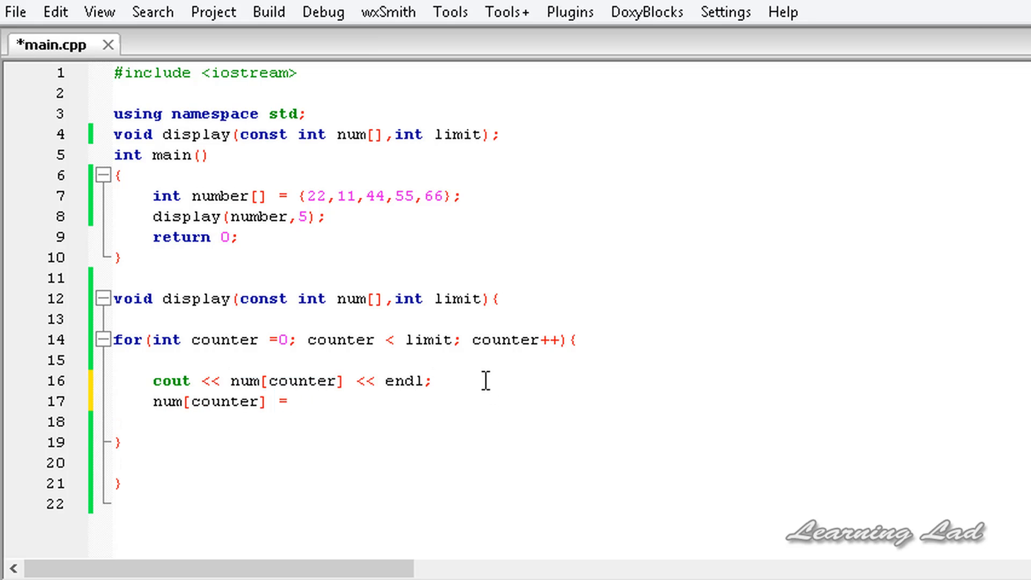
pyautogui.write('22;')
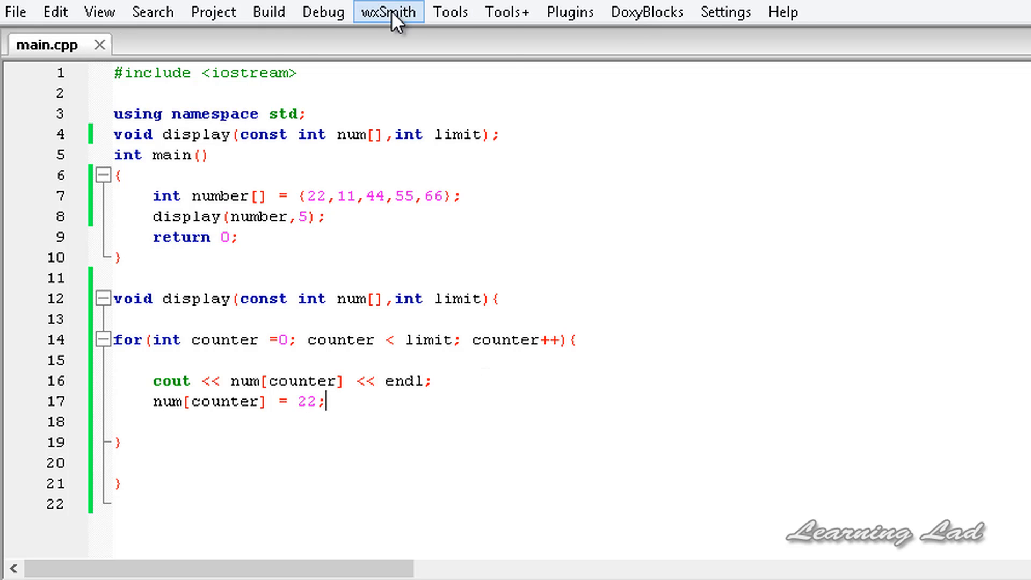
pyautogui.moveTo(322, 118)
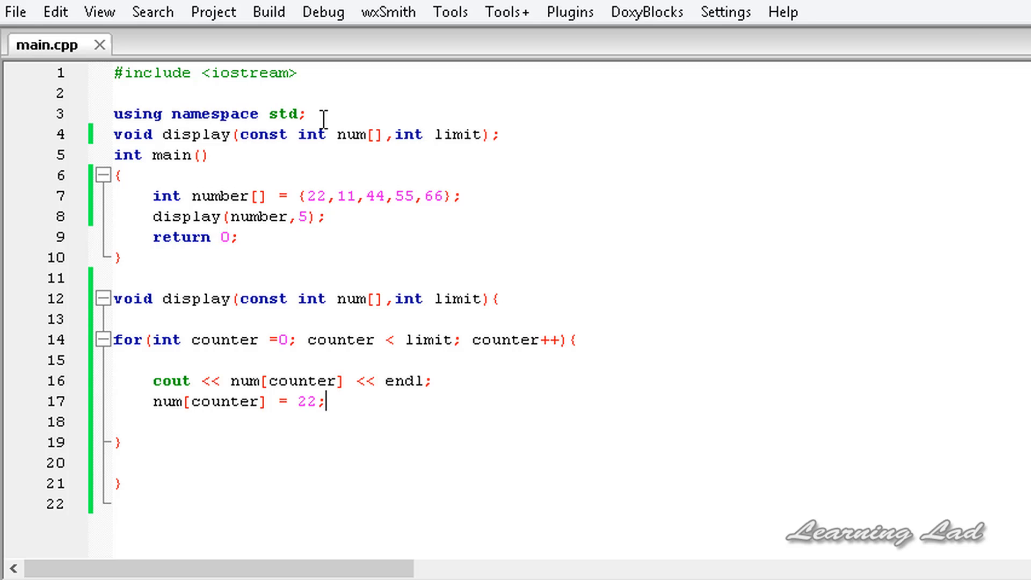
# Build to flag the read-only assignment error on line 17.
pyautogui.click(98, 11)
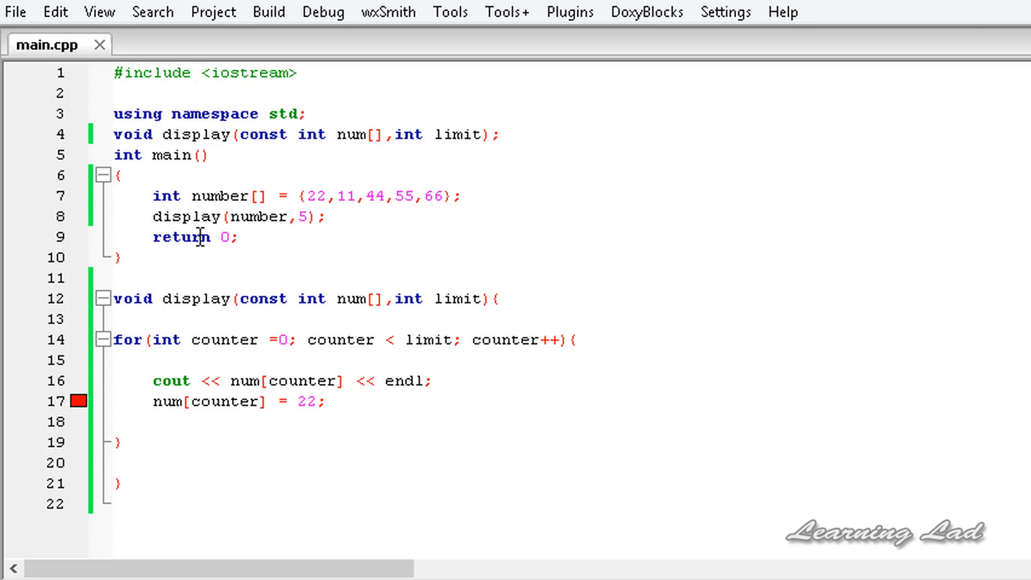
pyautogui.moveTo(455, 464)
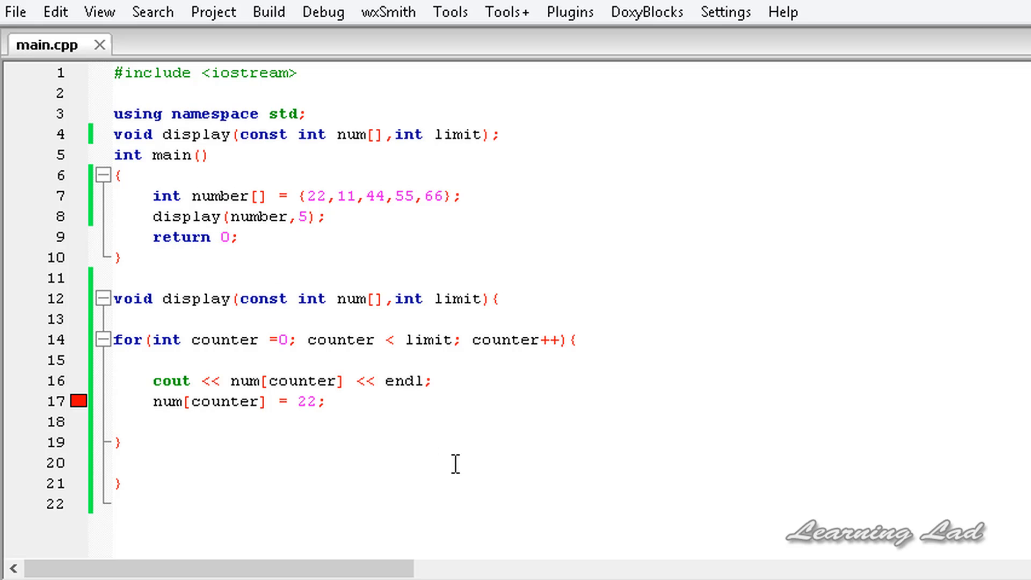
pyautogui.click(102, 340)
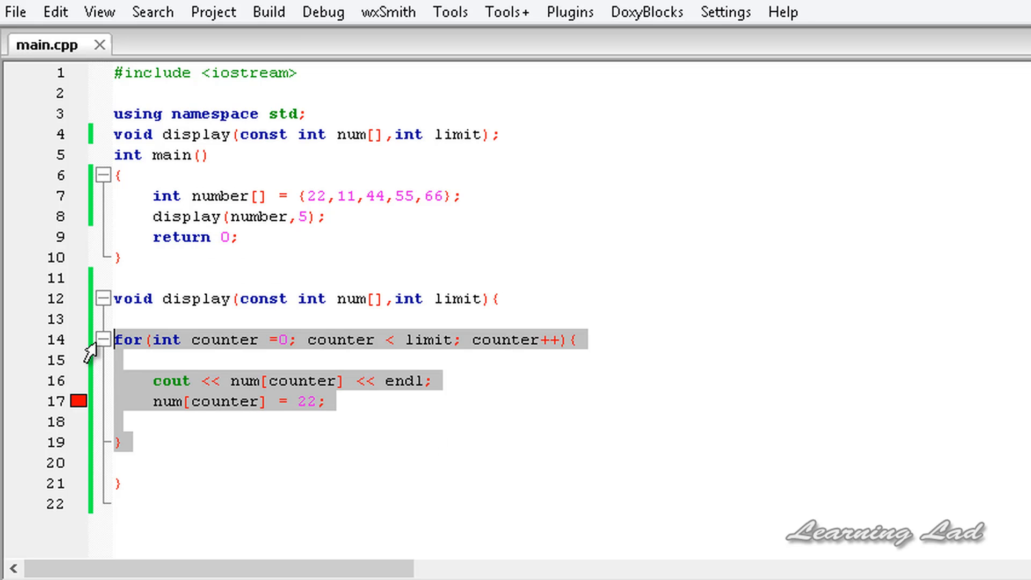